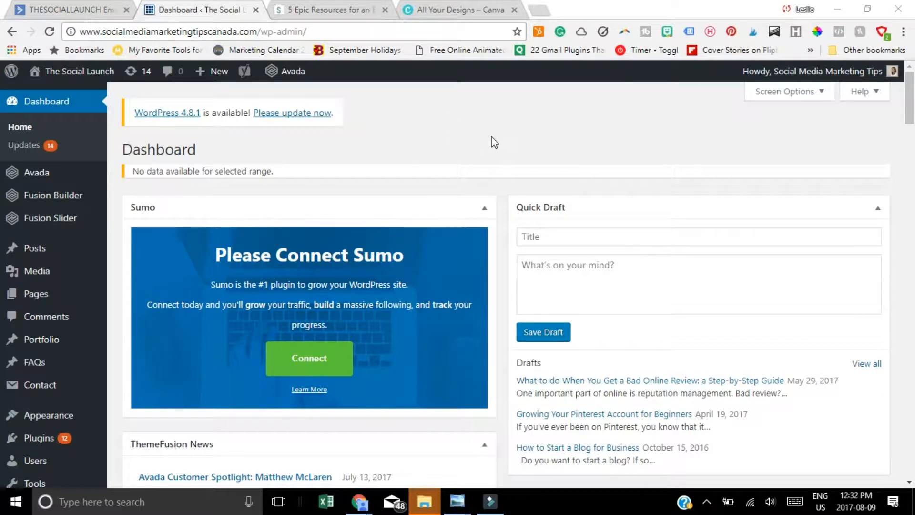
mouse_move(196, 127)
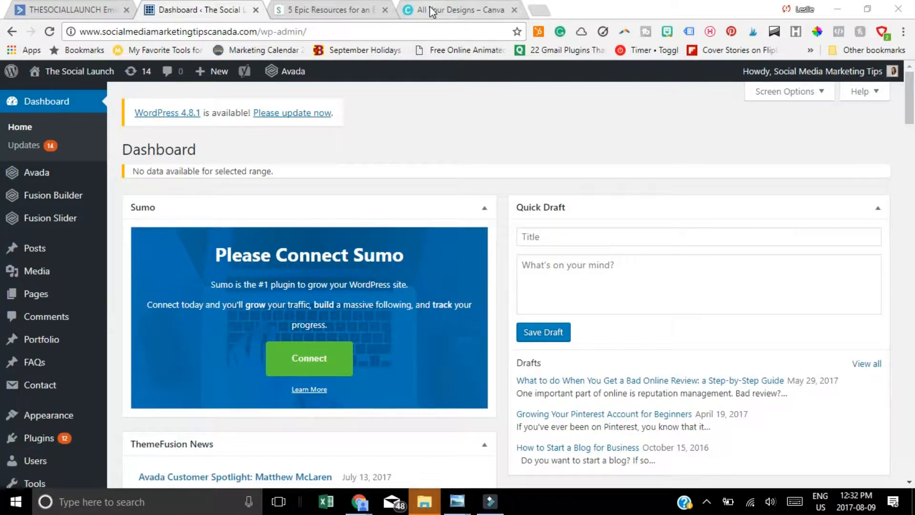
mouse_move(471, 12)
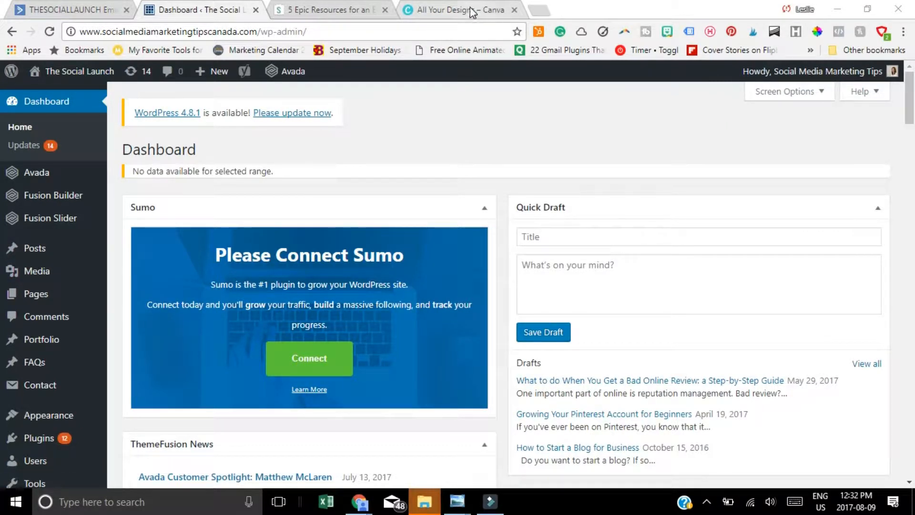
mouse_move(455, 10)
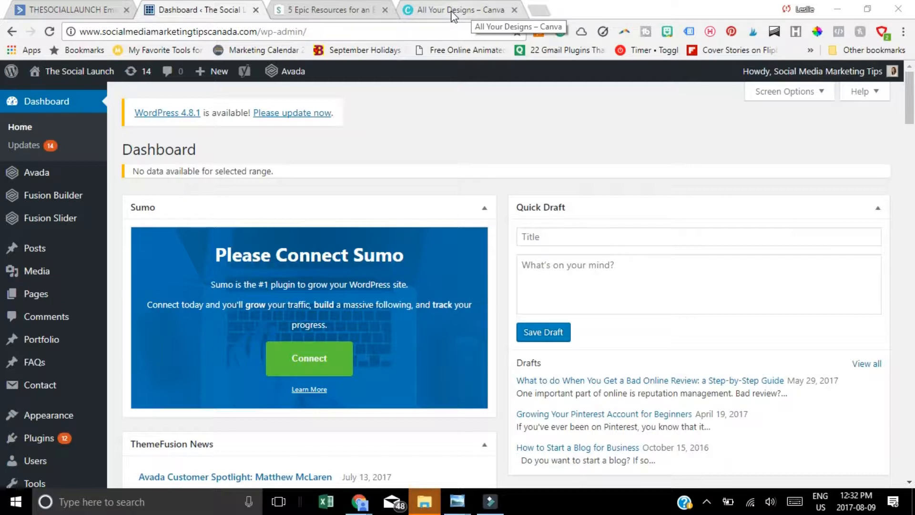
mouse_move(541, 7)
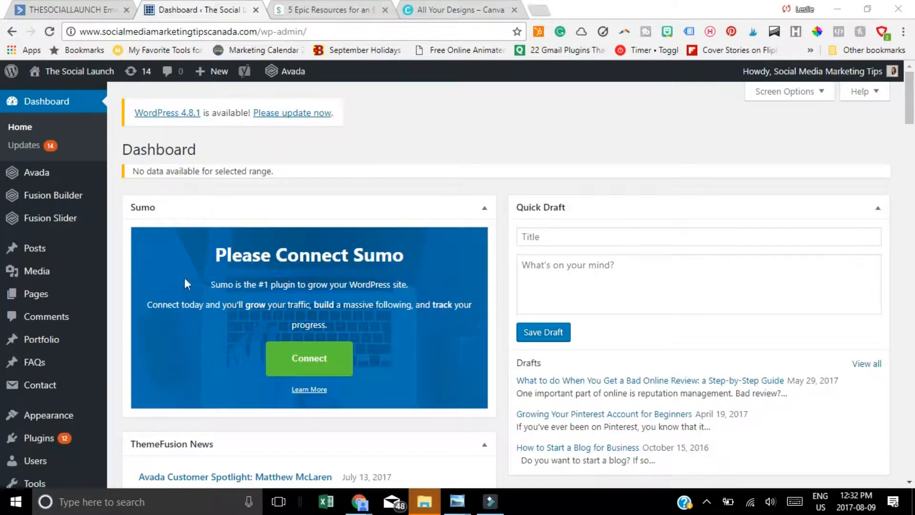
mouse_move(37, 270)
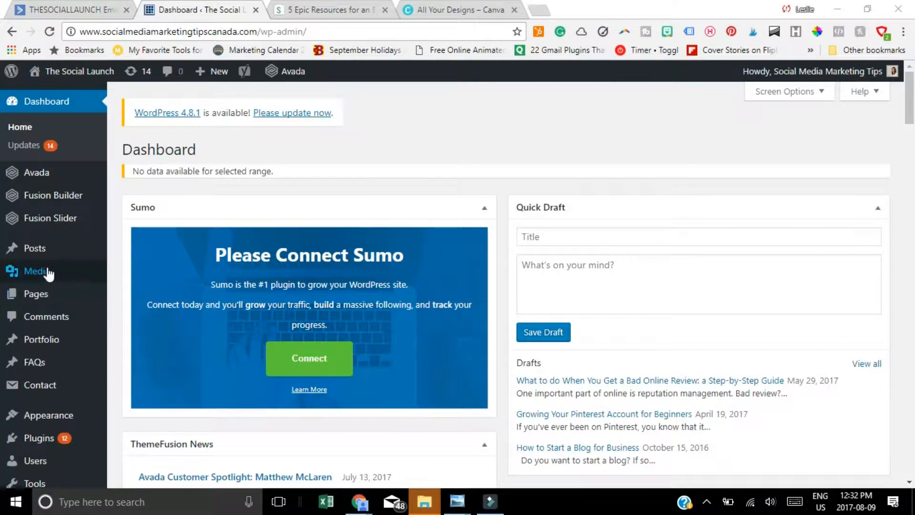
mouse_move(37, 271)
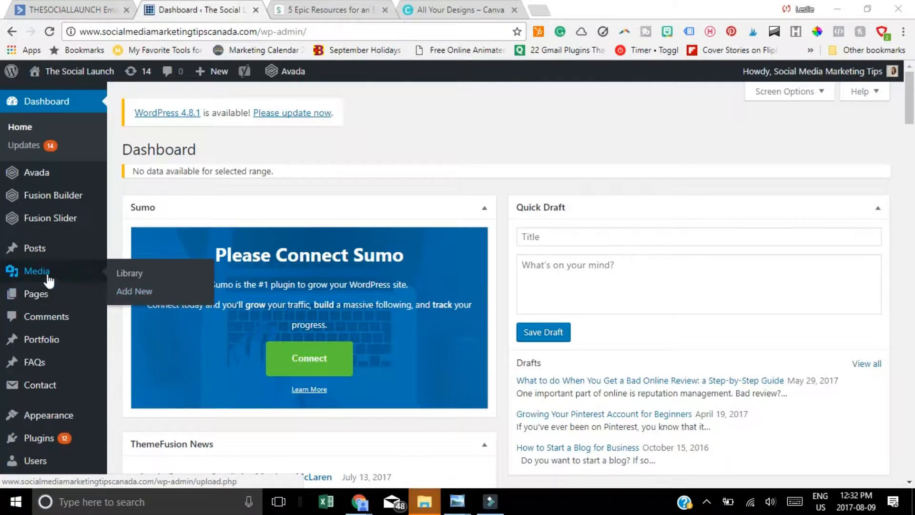
Step: Open the WordPress Media Library showing the uploaded 50-creative-social-media-post-ideas PDF, after glancing at Canva
click(129, 272)
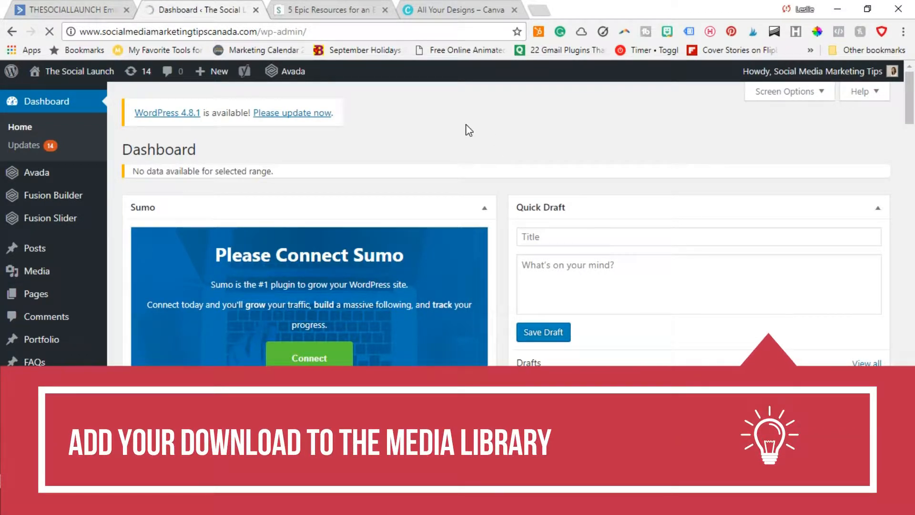
click(37, 271)
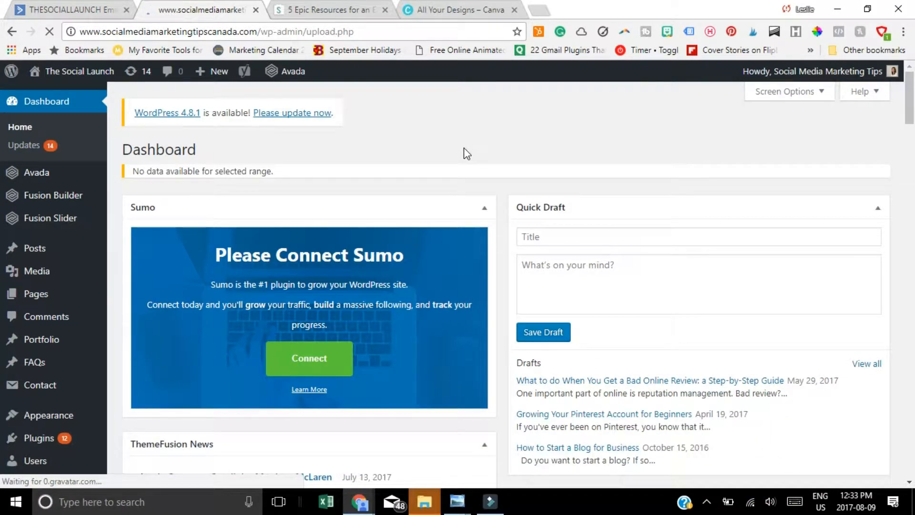
click(37, 271)
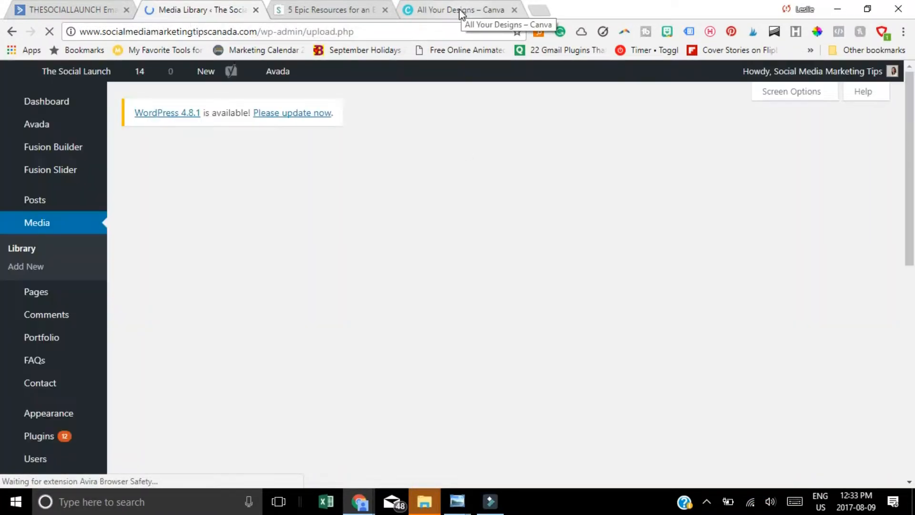
click(458, 10)
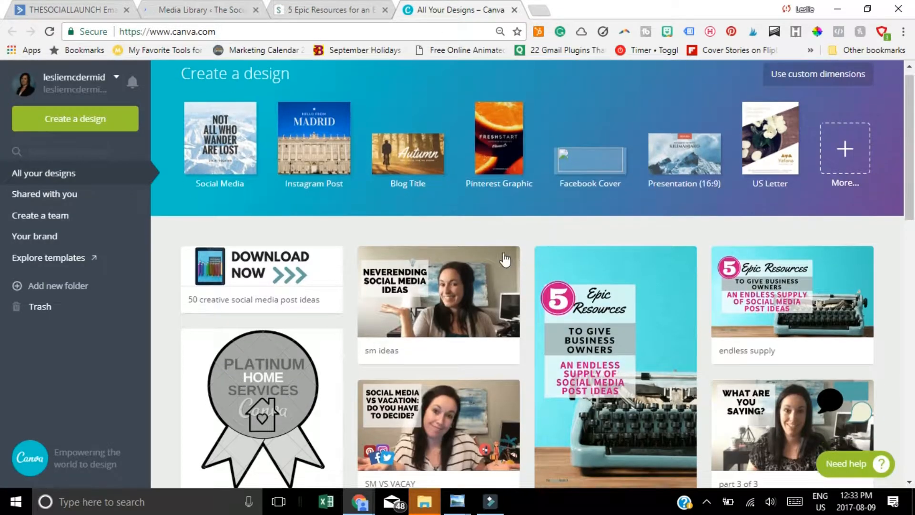
scroll(down, 3)
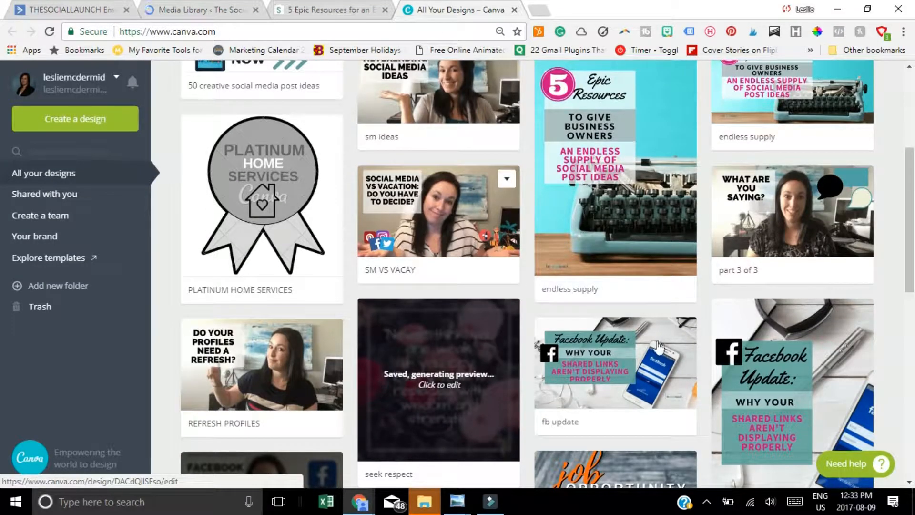
click(201, 10)
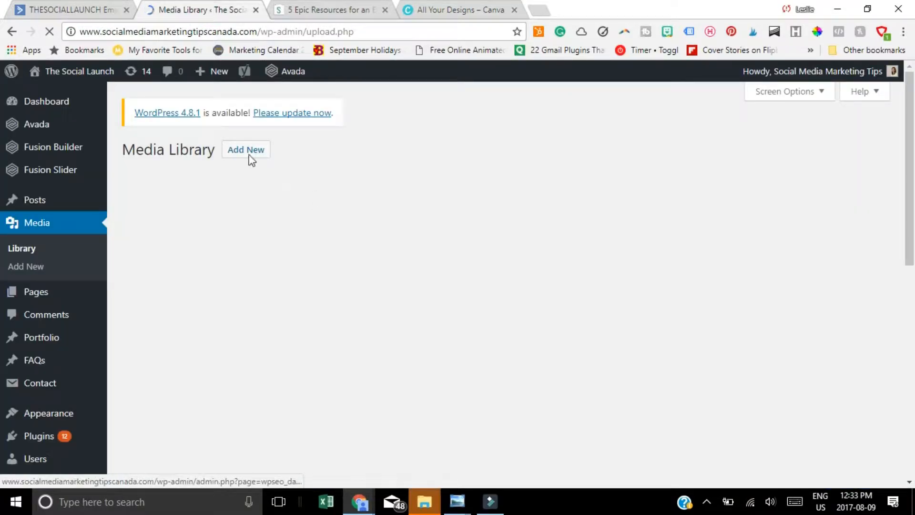
click(246, 150)
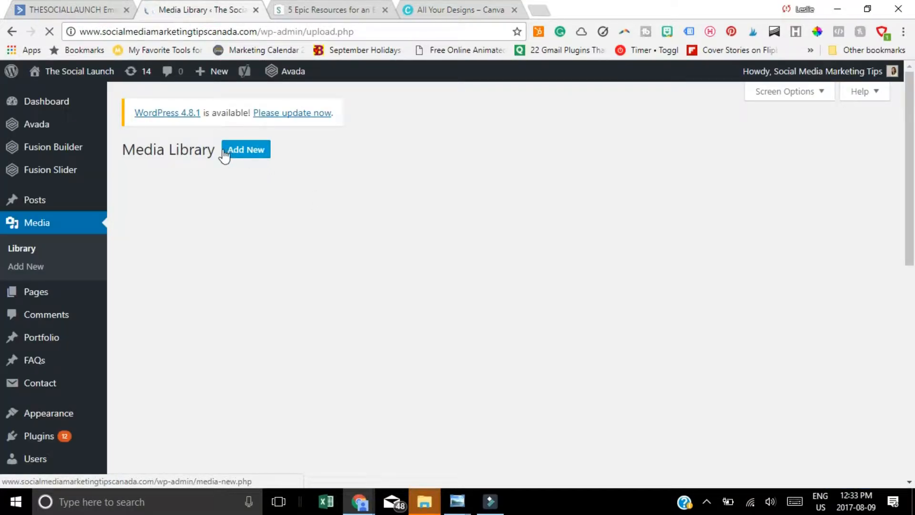
mouse_move(488, 174)
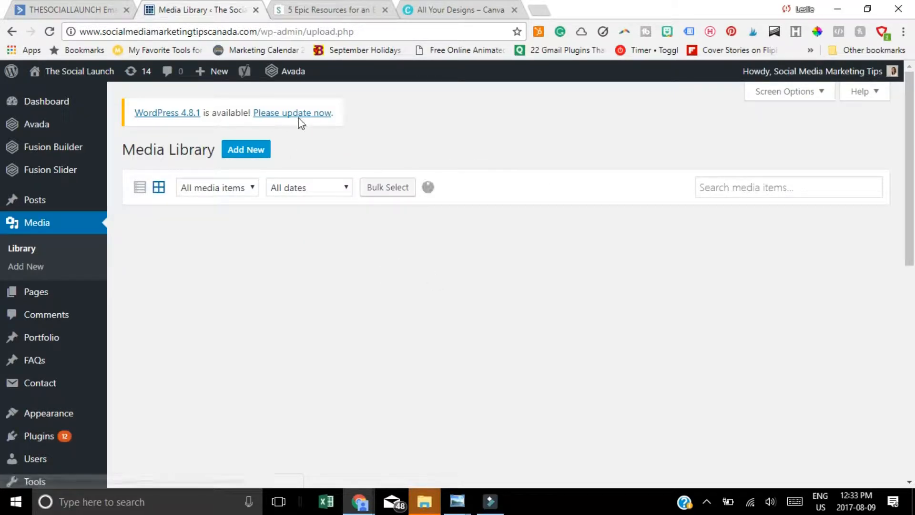
mouse_move(361, 166)
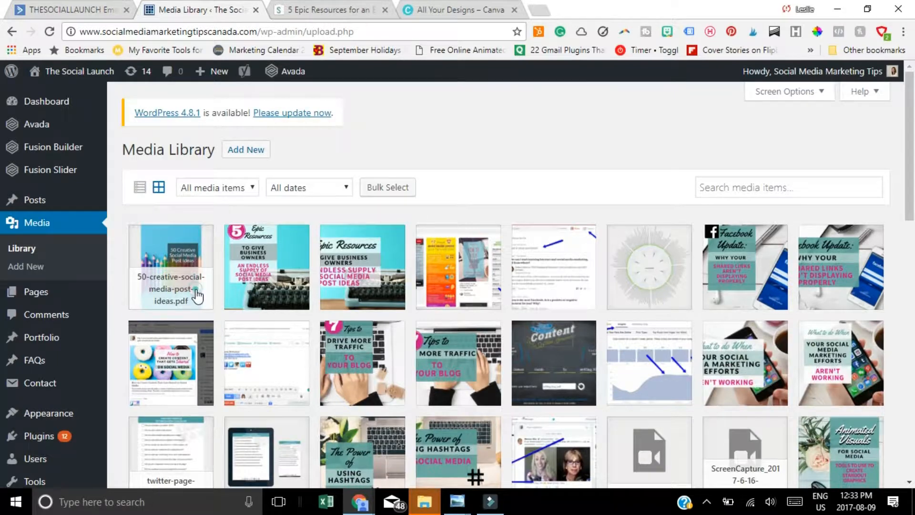
Step: Open the 50-creative-social-media-post-ideas PDF's attachment details and select its file URL
click(170, 266)
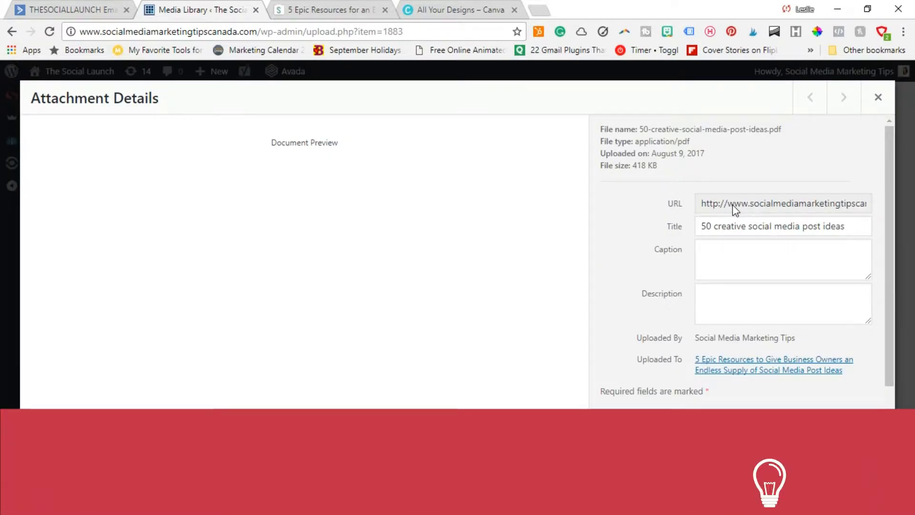
click(782, 203)
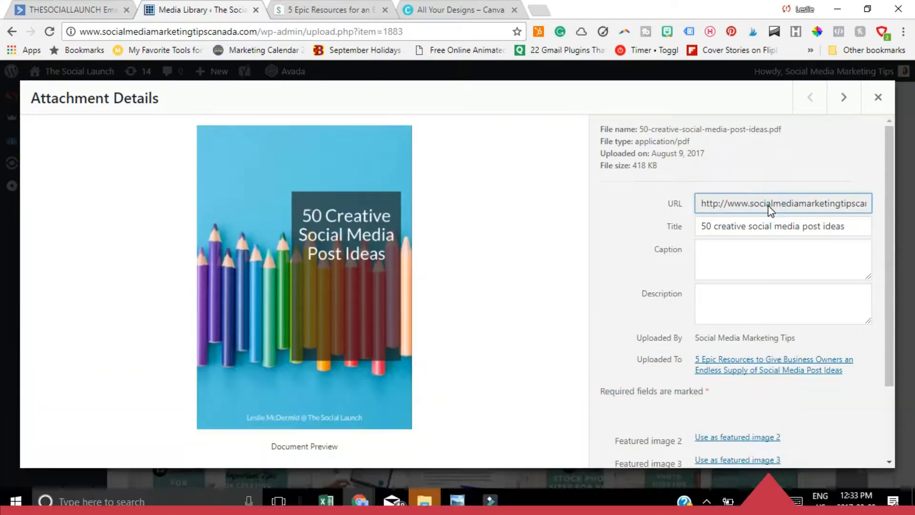
double_click(788, 203)
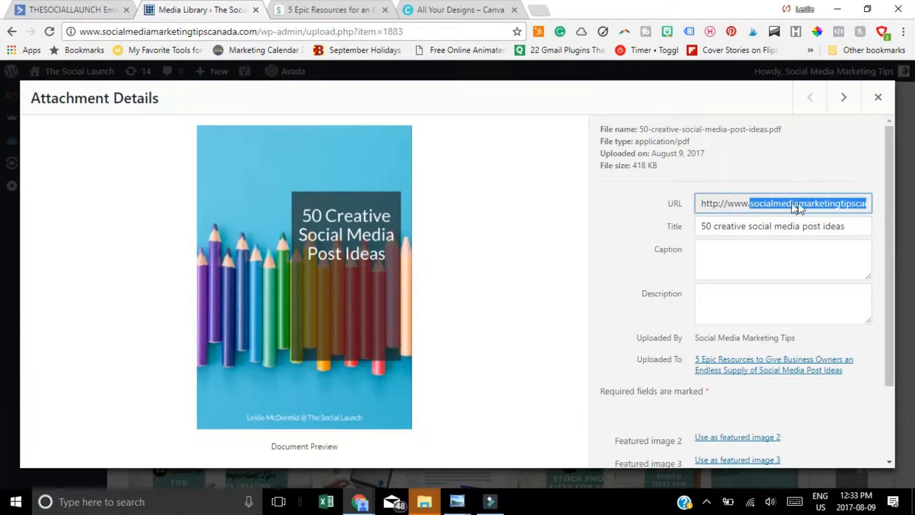
mouse_move(878, 97)
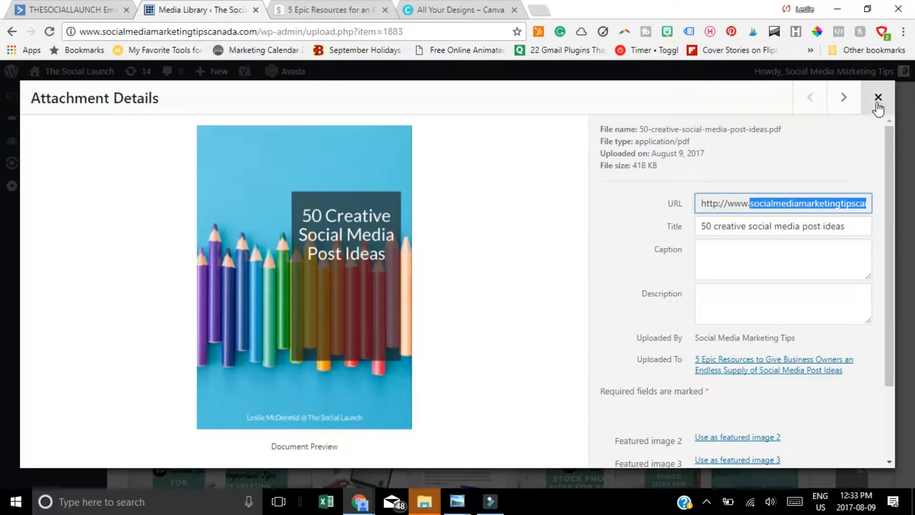
mouse_move(674, 115)
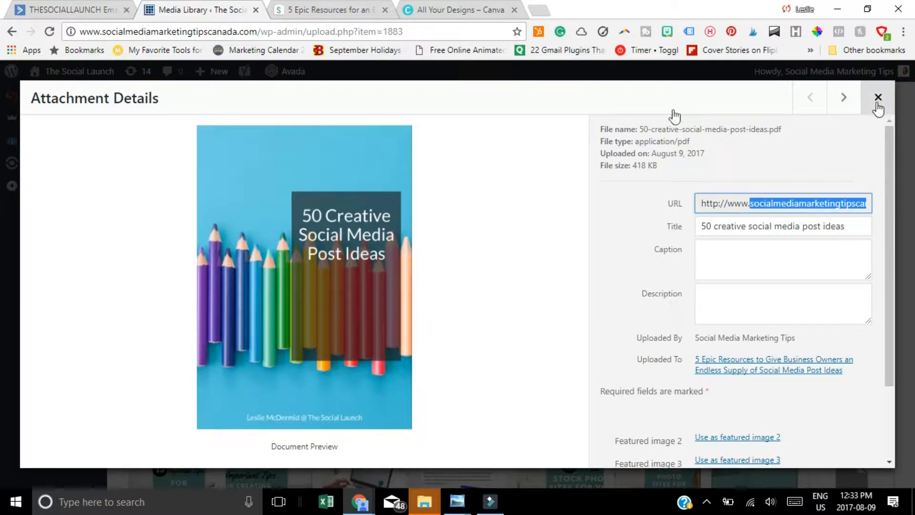
mouse_move(878, 98)
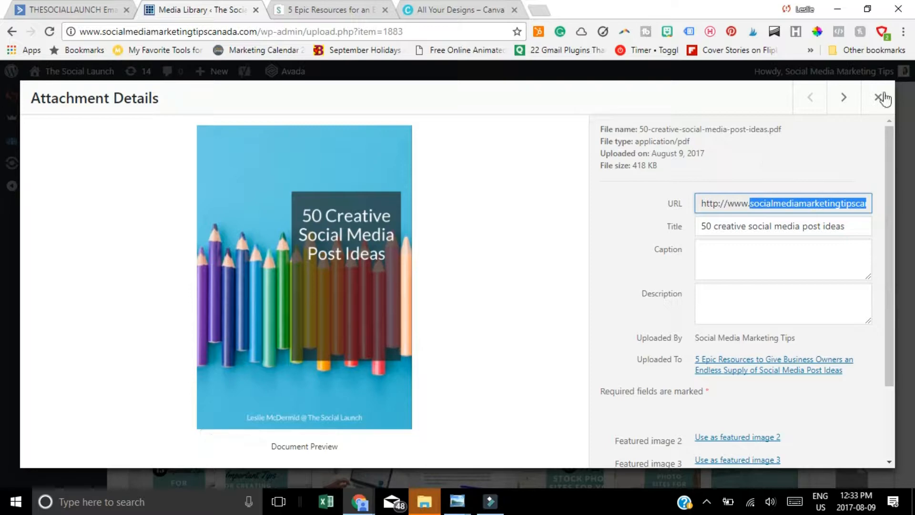
Step: Close the PDF's attachment details and look over Canva's Download Now design
click(458, 10)
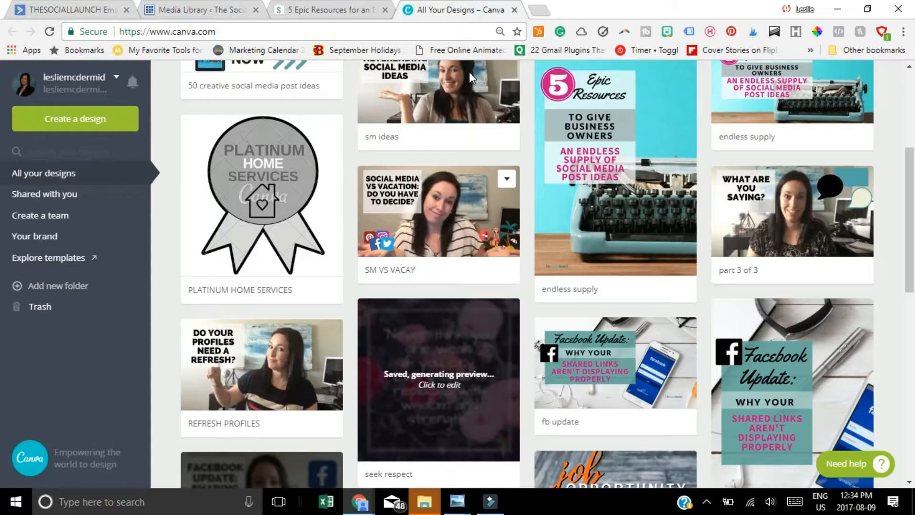
scroll(up, 3)
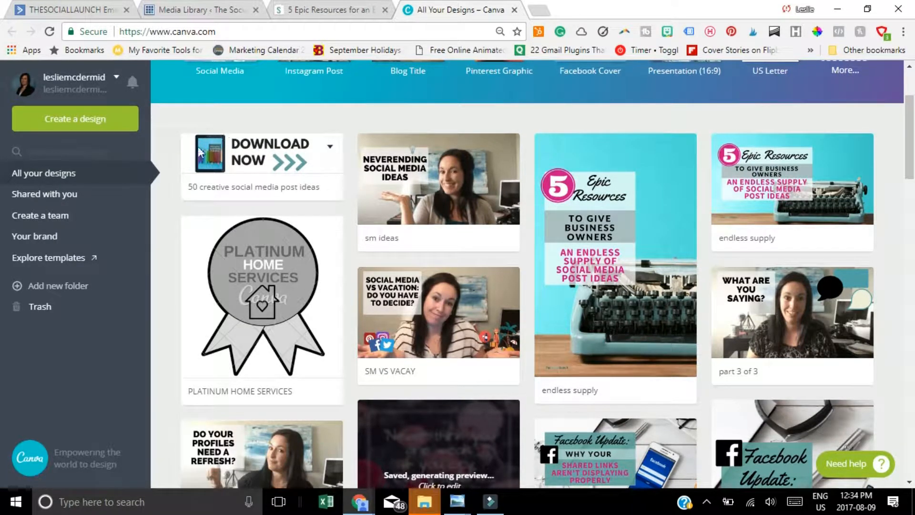
mouse_move(318, 163)
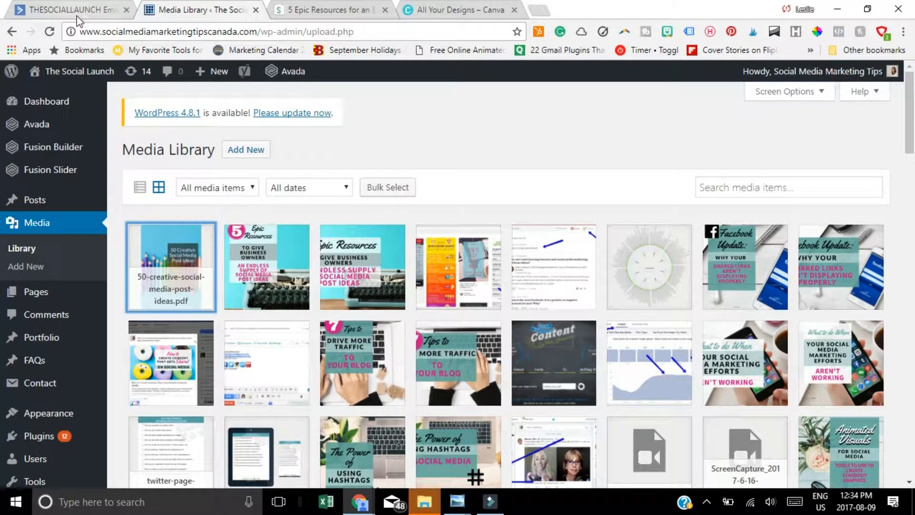
Step: Switch to ActiveCampaign Forms and edit the '50 creative social media post ideas' form
click(67, 10)
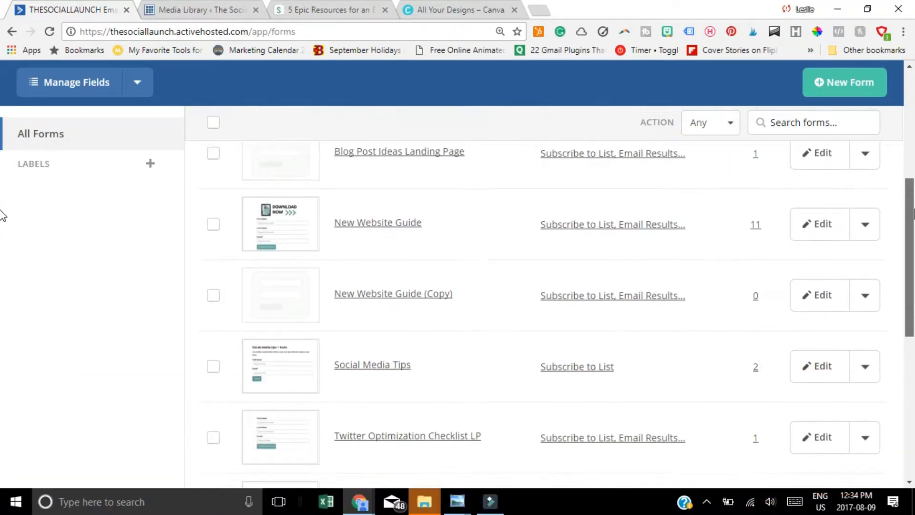
scroll(down, 3)
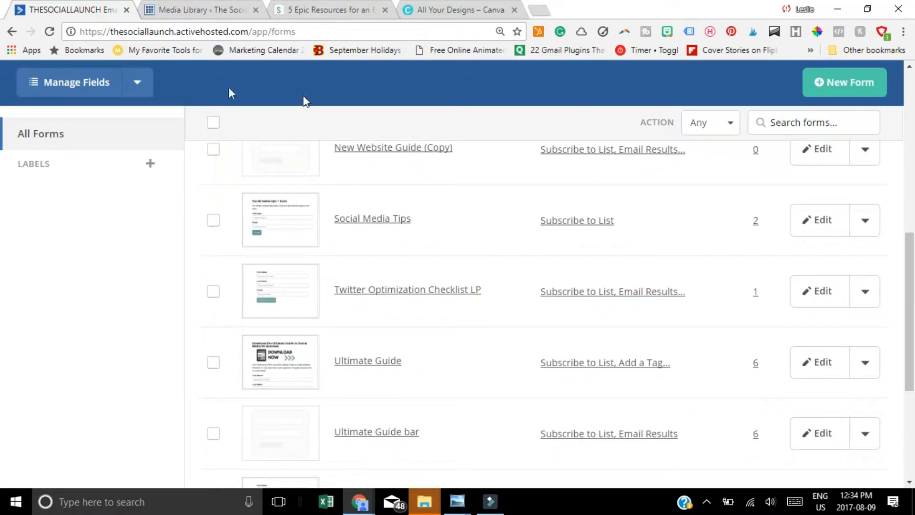
mouse_move(509, 231)
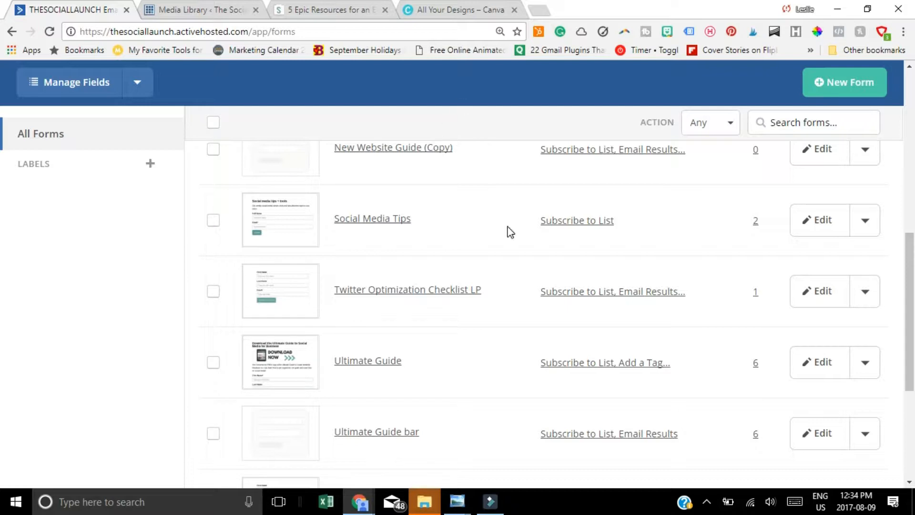
mouse_move(5, 290)
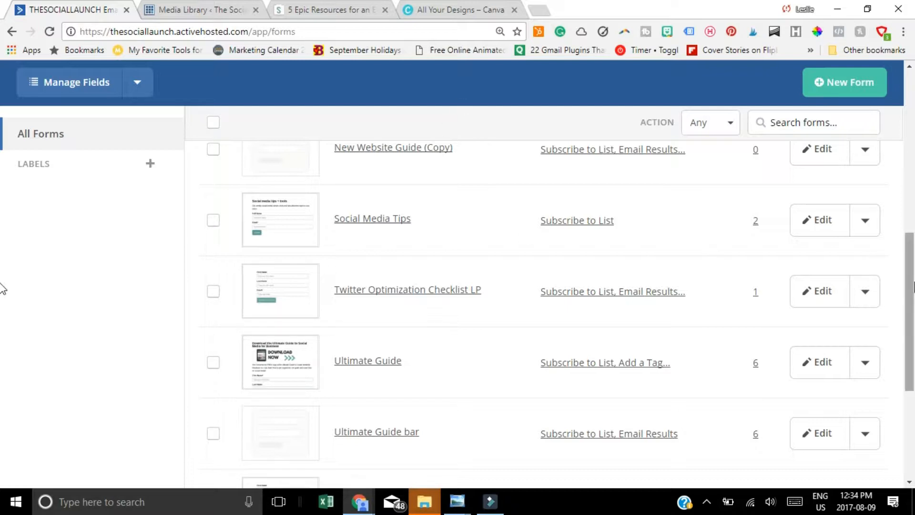
scroll(down, 3)
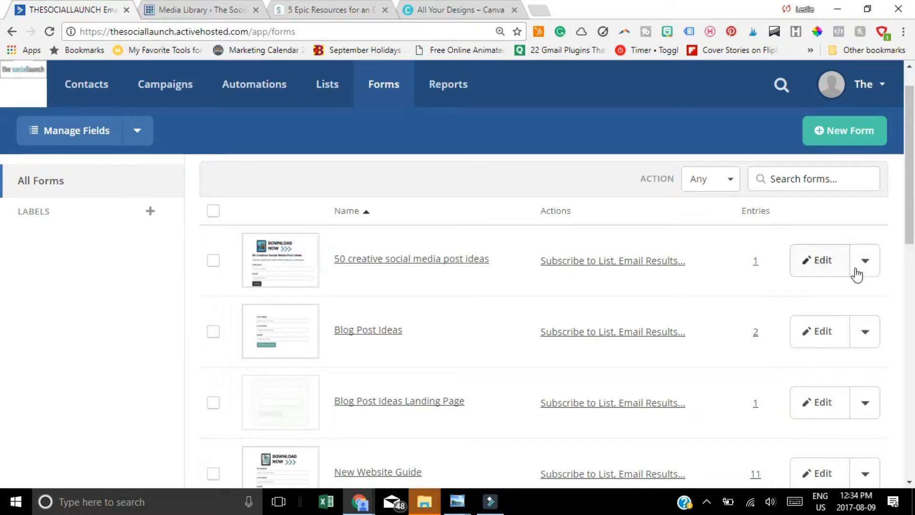
click(820, 259)
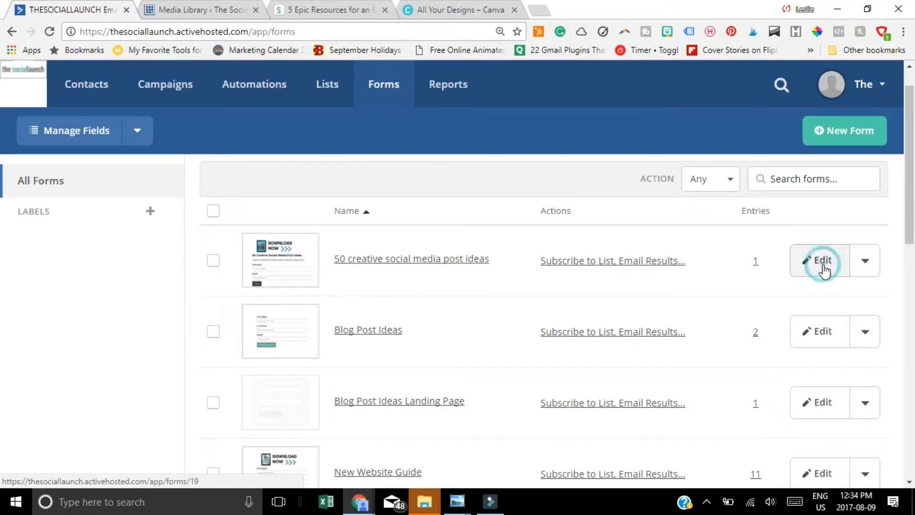
click(821, 259)
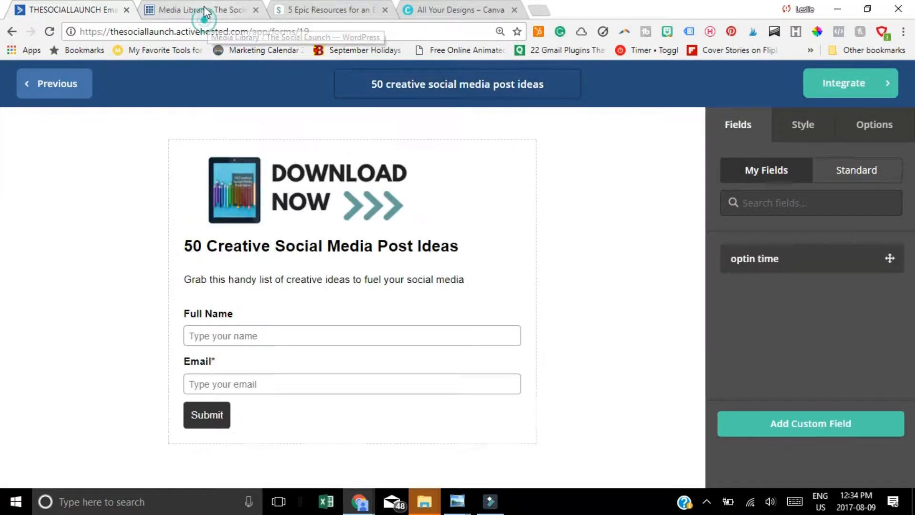
click(329, 10)
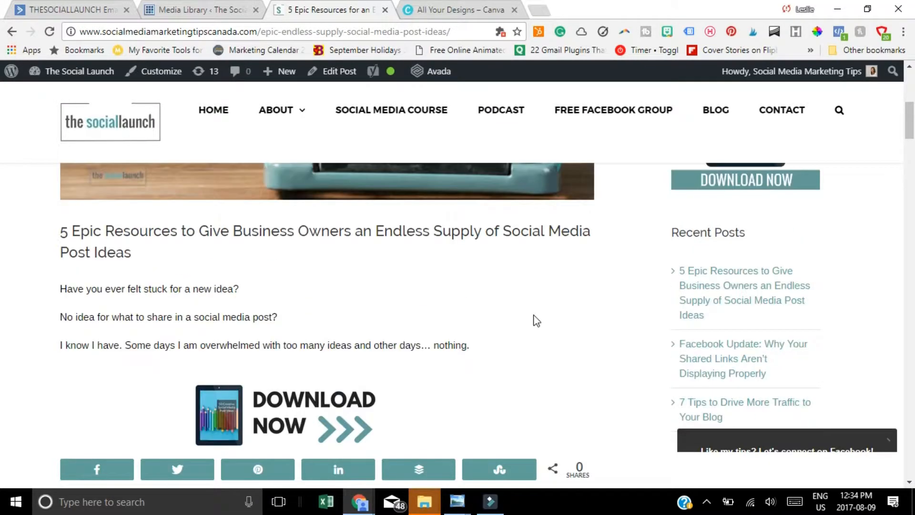
scroll(down, 3)
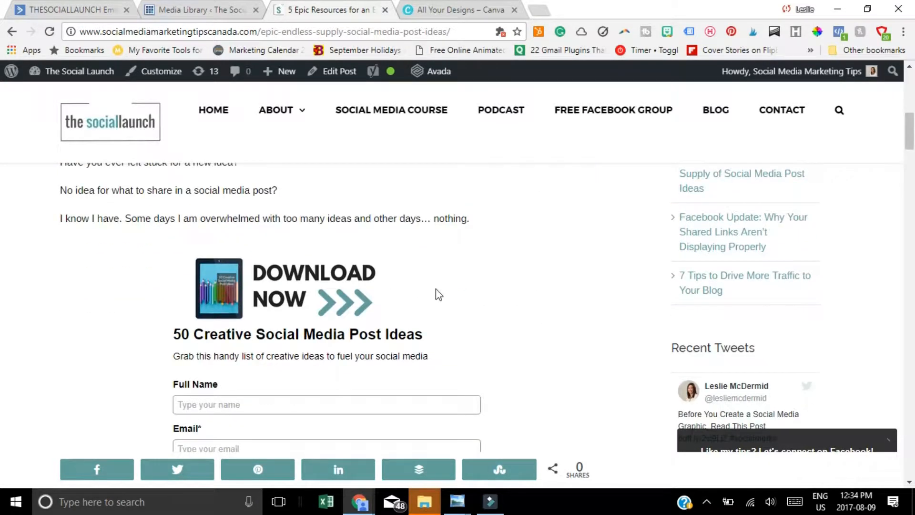
scroll(down, 3)
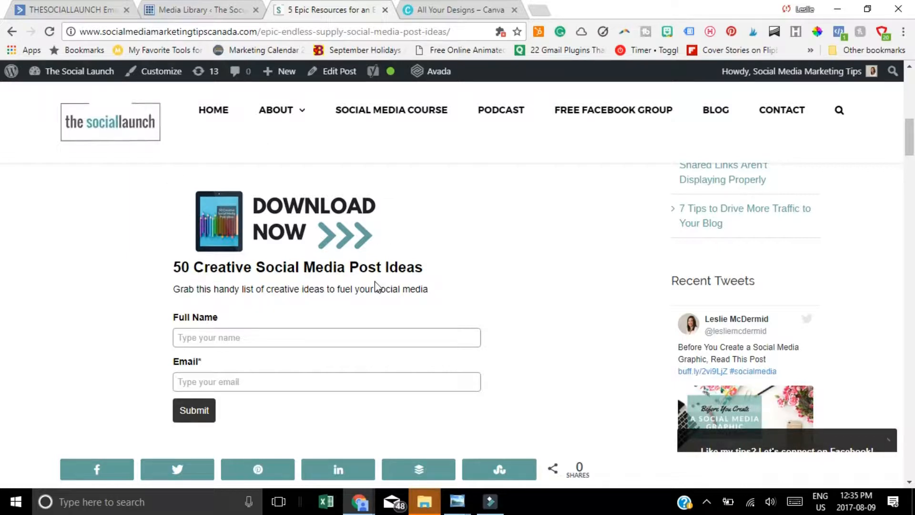
mouse_move(194, 409)
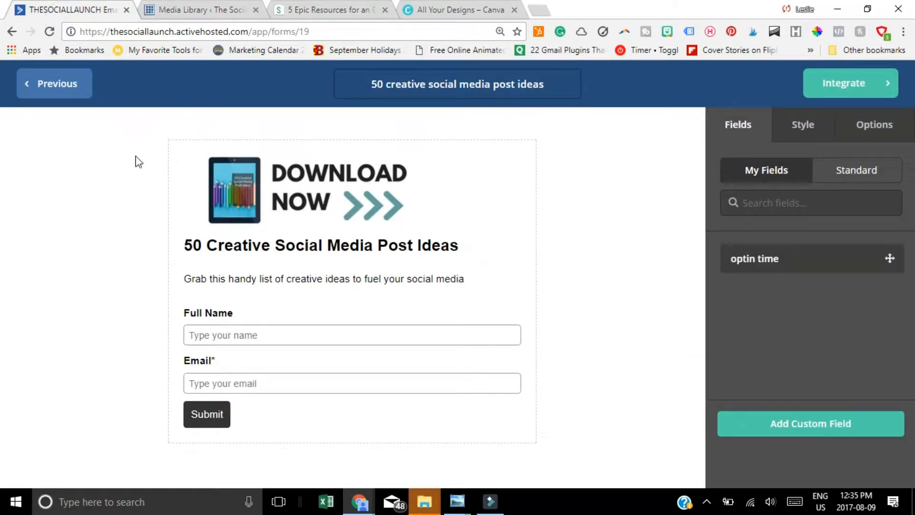
Step: Select the form heading to show its layout, background, font colour, border and width settings
click(320, 245)
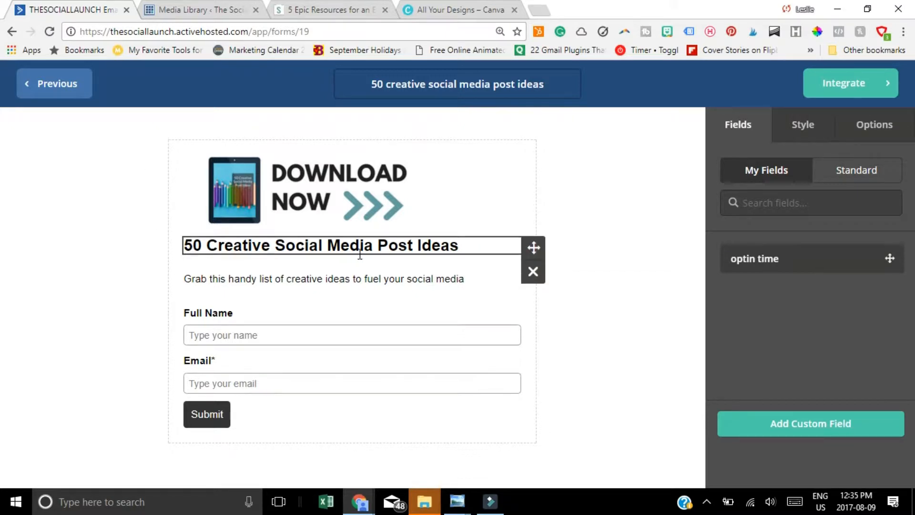
click(624, 286)
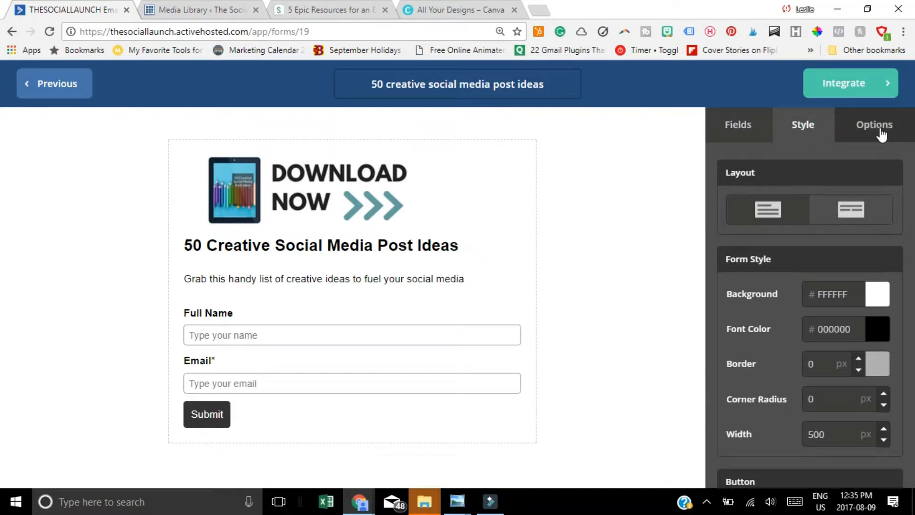
Step: Review the form's On Submit and Form Action options and view its Simple Embed code
click(874, 124)
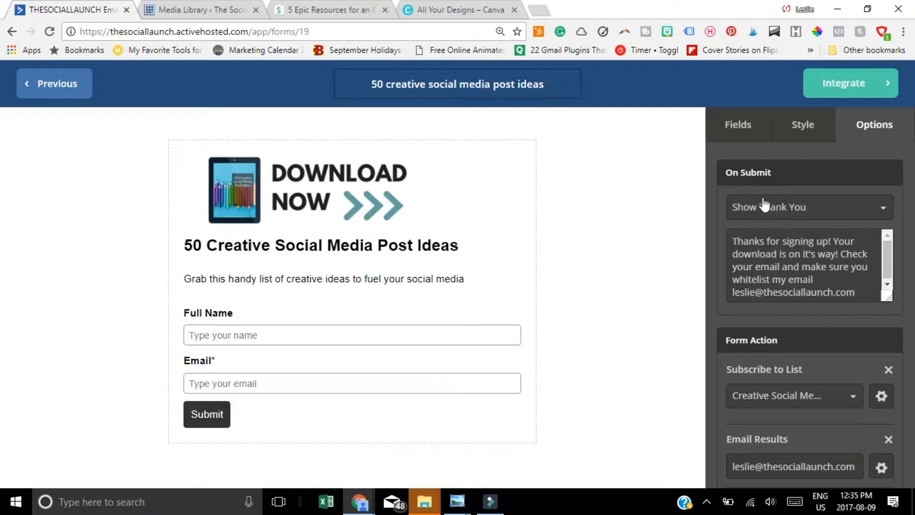
mouse_move(847, 217)
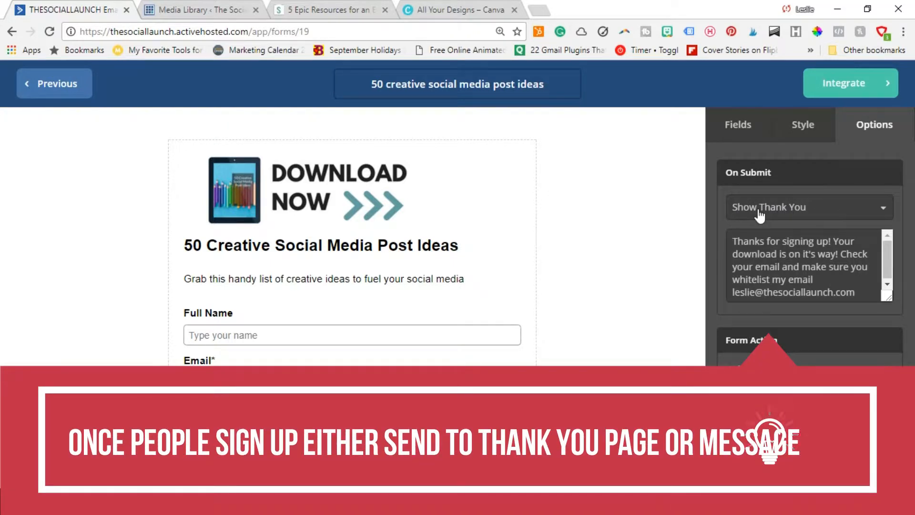
mouse_move(867, 353)
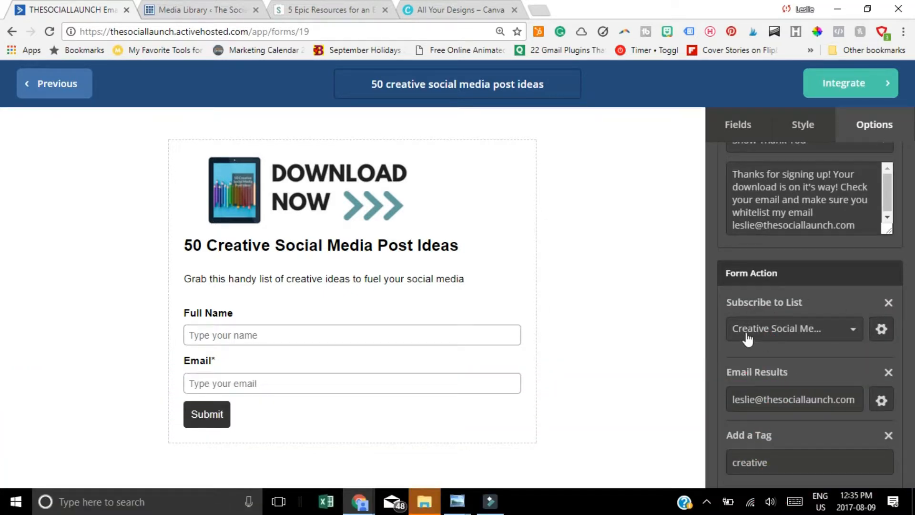
scroll(down, 3)
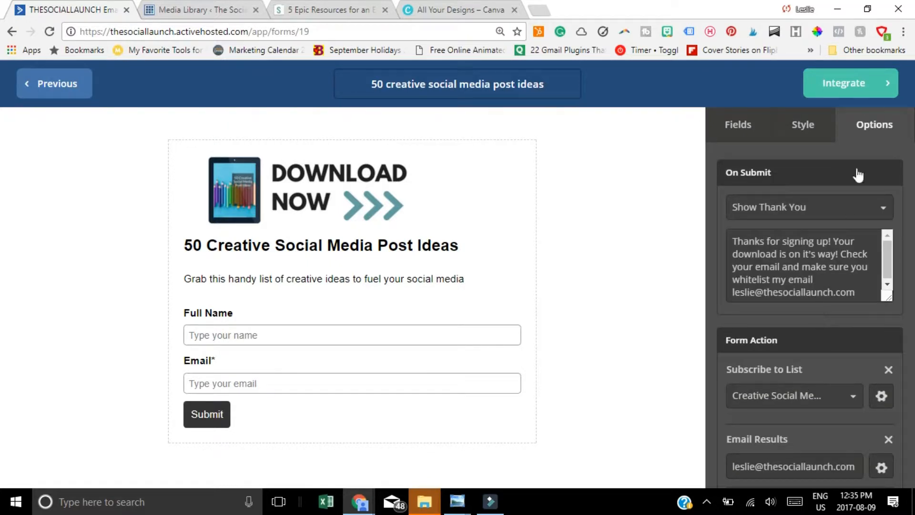
click(850, 83)
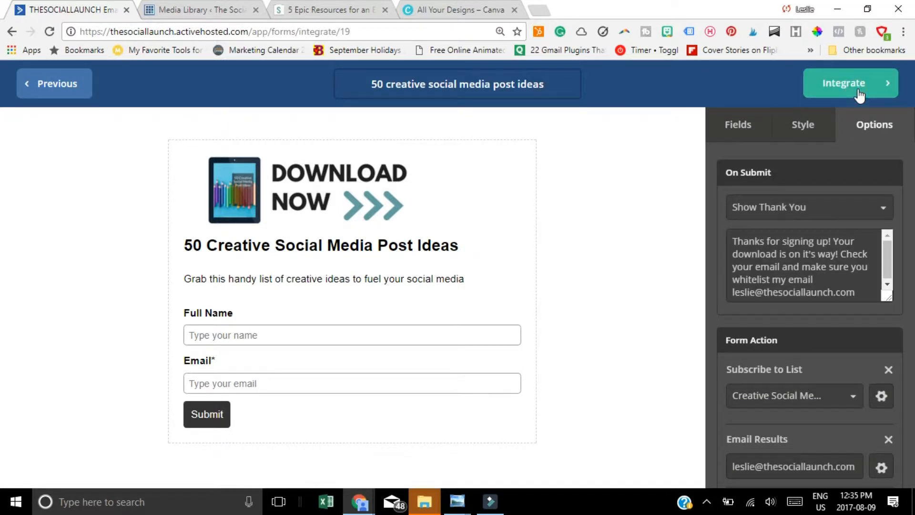
click(842, 83)
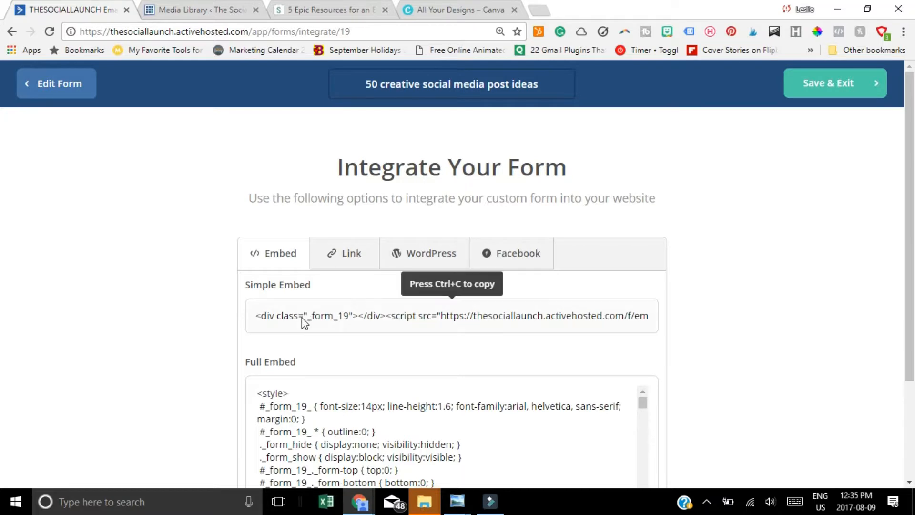
click(297, 19)
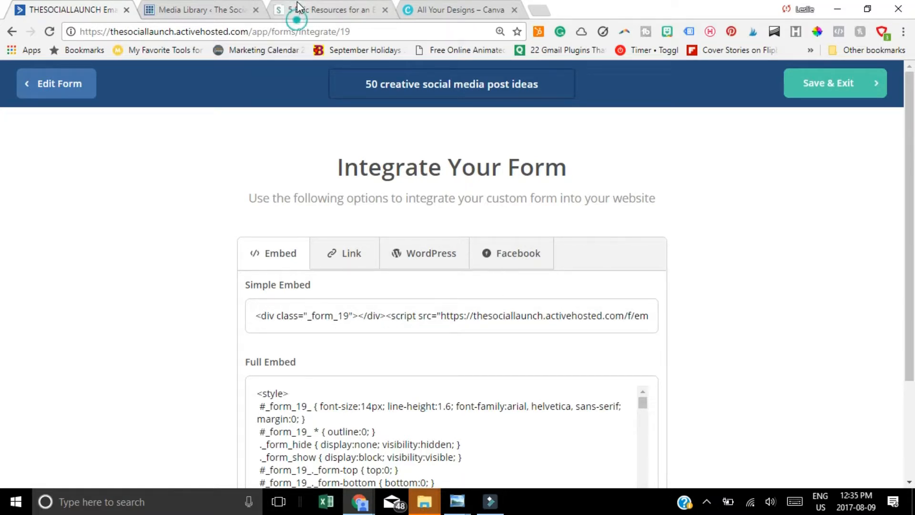
click(330, 10)
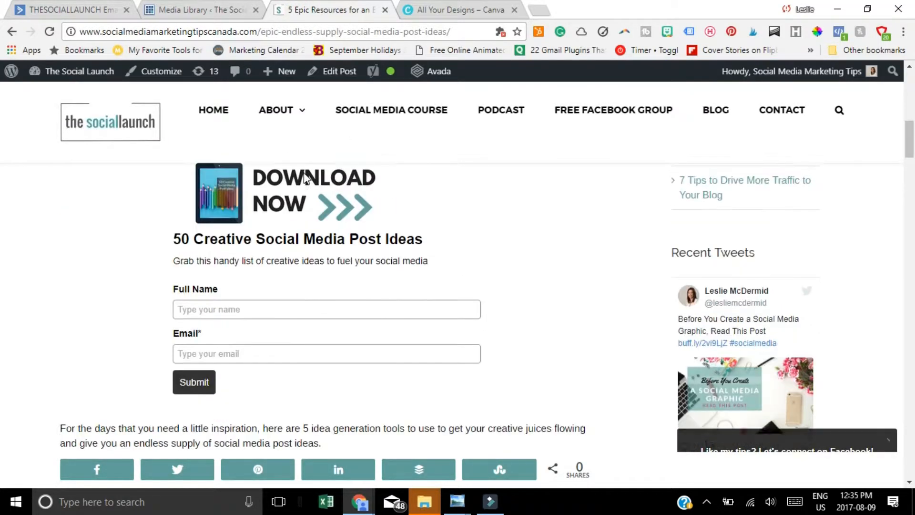
Step: Scroll the published post past both embedded download forms, then return to the Integrate page
scroll(down, 3)
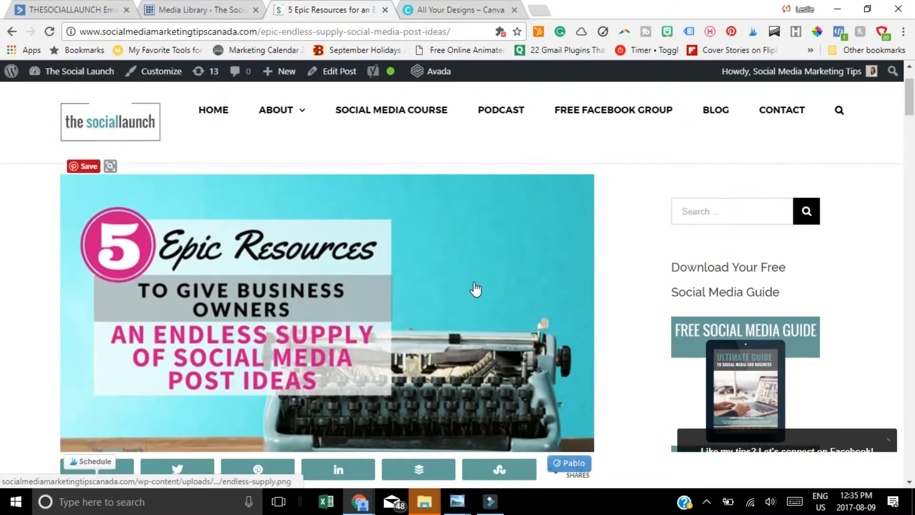
scroll(down, 3)
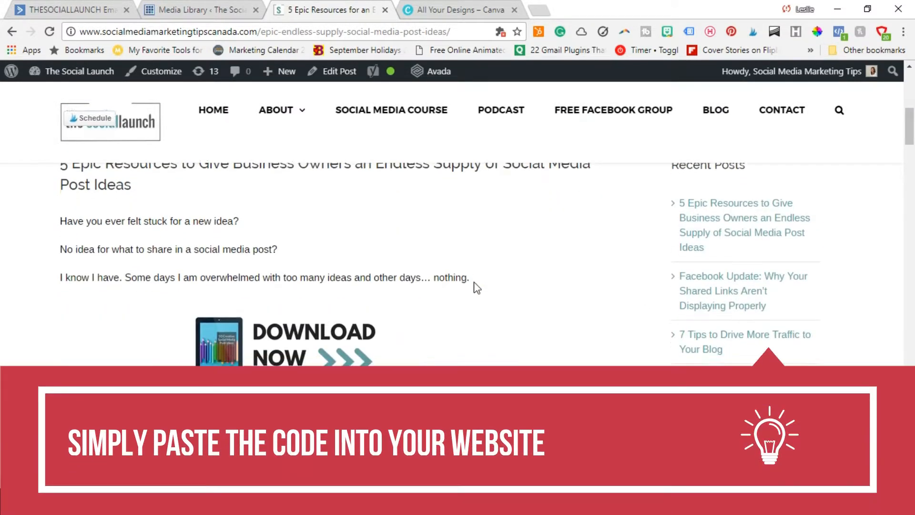
scroll(down, 3)
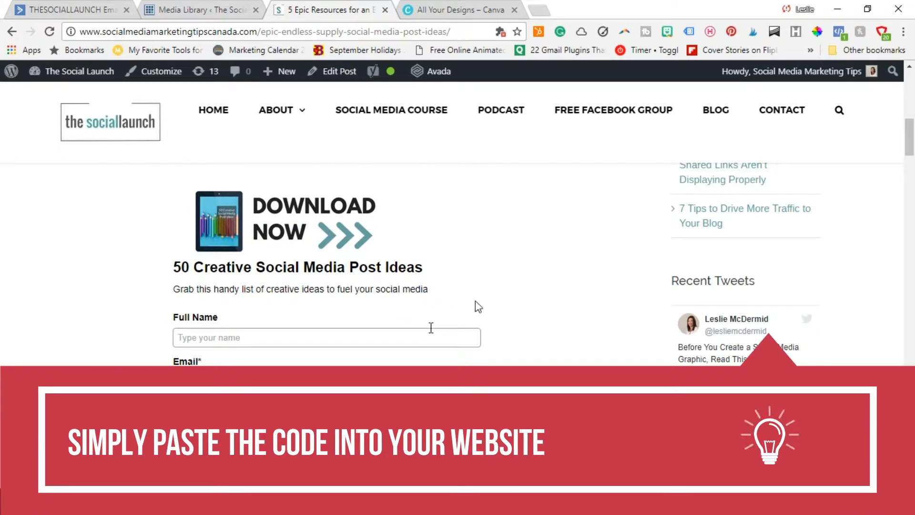
scroll(down, 3)
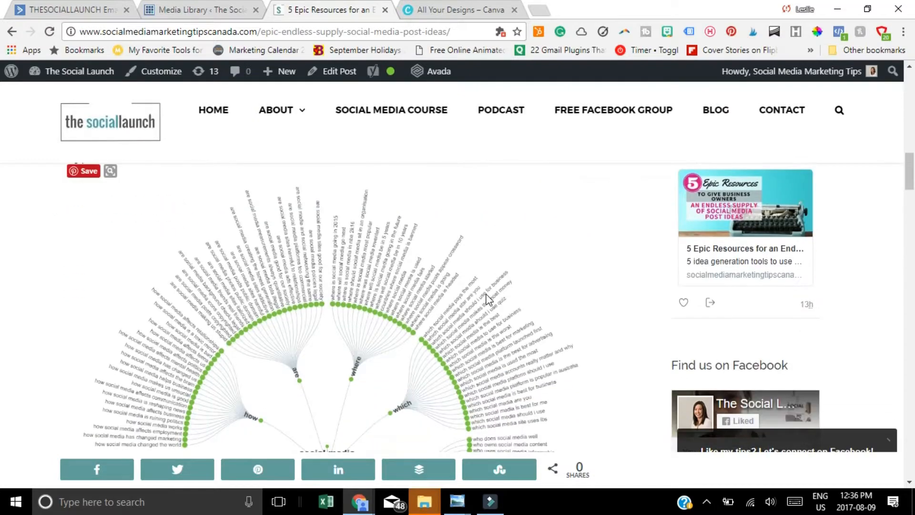
scroll(down, 3)
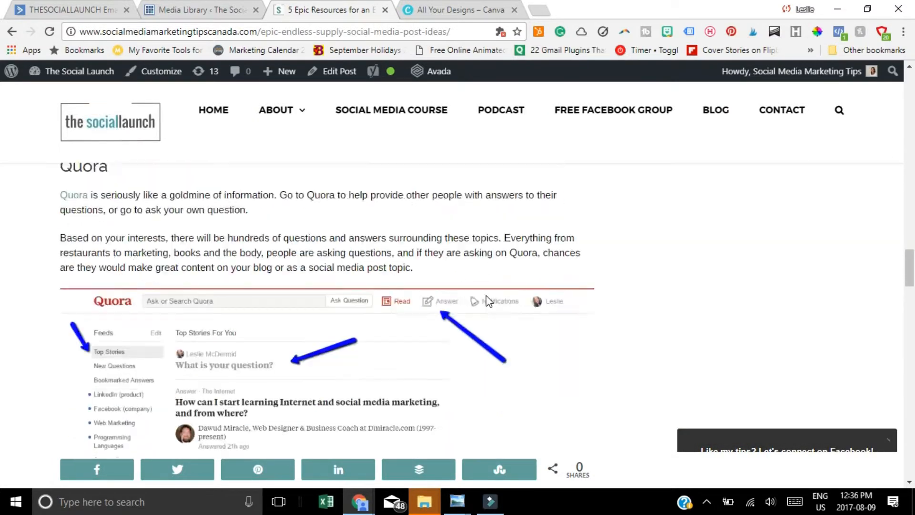
scroll(down, 3)
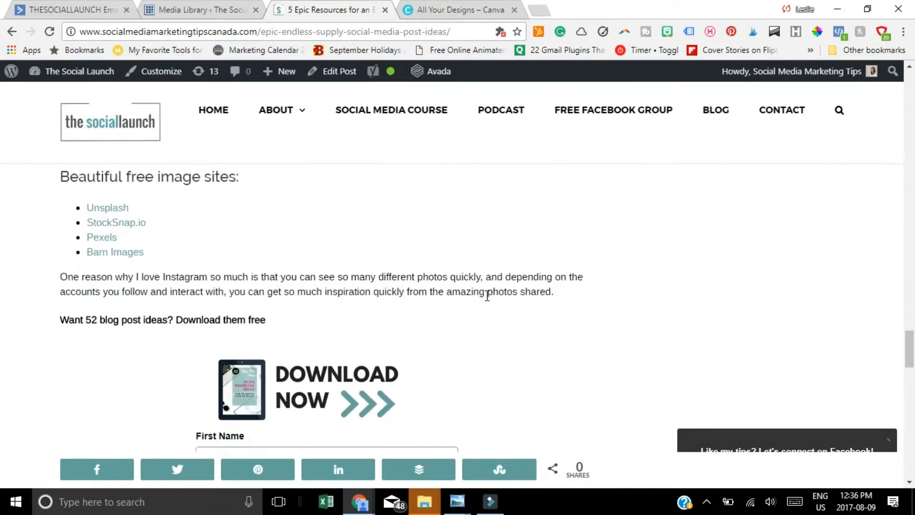
scroll(down, 3)
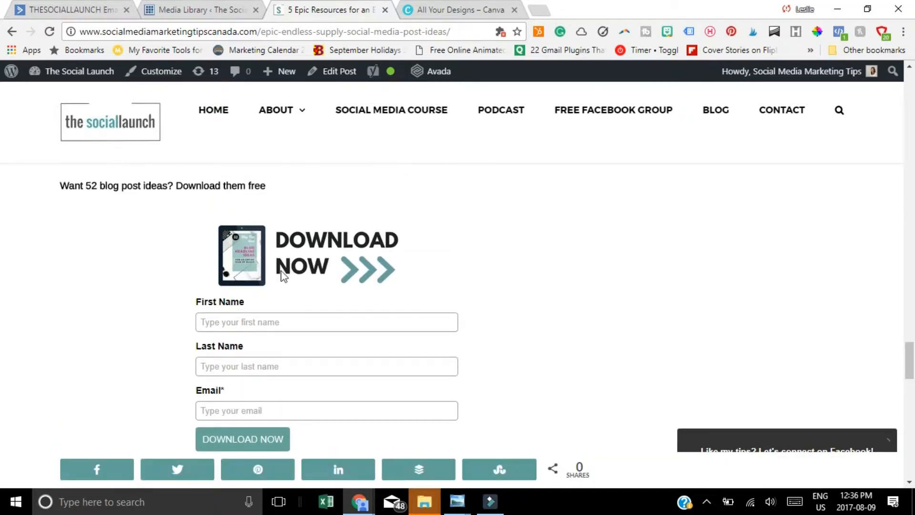
scroll(down, 3)
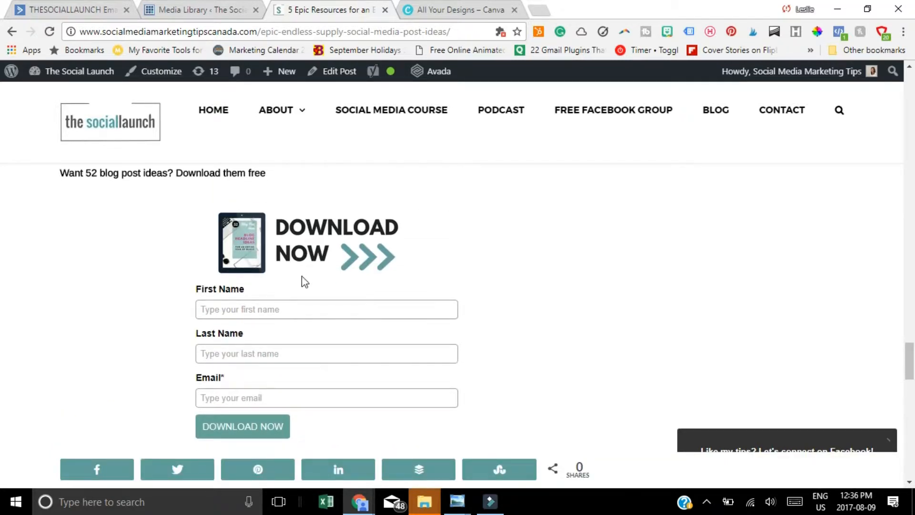
scroll(down, 3)
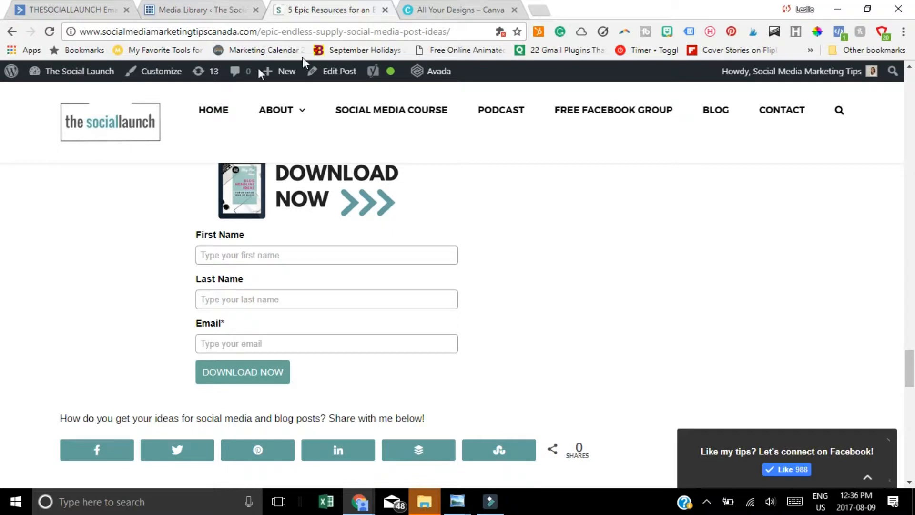
click(70, 10)
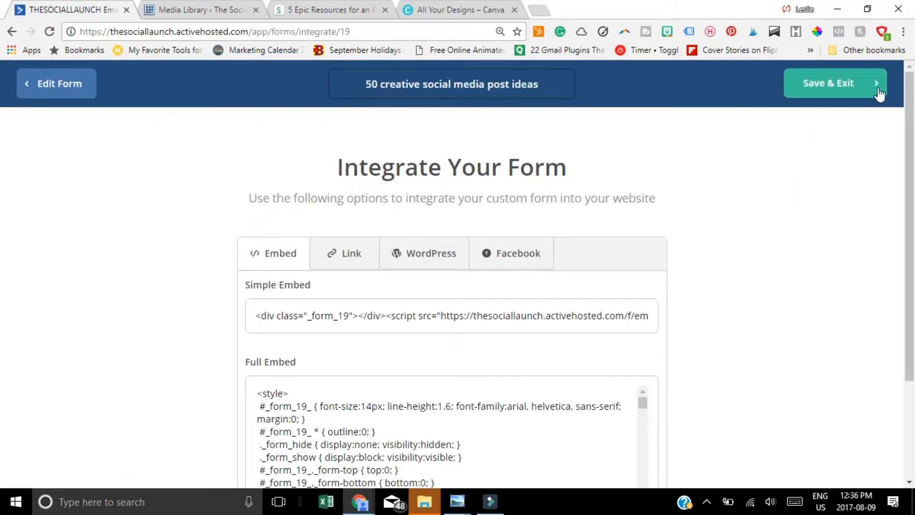
Step: Save and exit the form, then open the Opt-in 50 creative automation from Automations
click(827, 83)
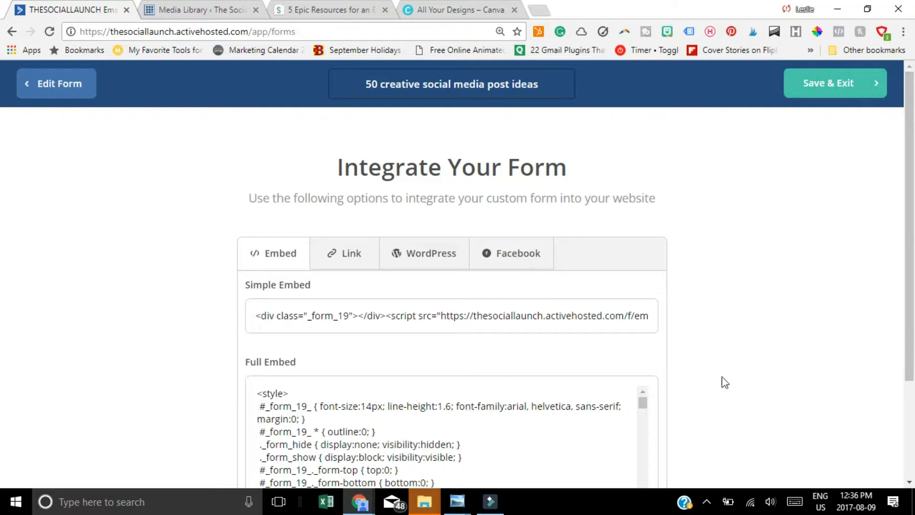
mouse_move(692, 380)
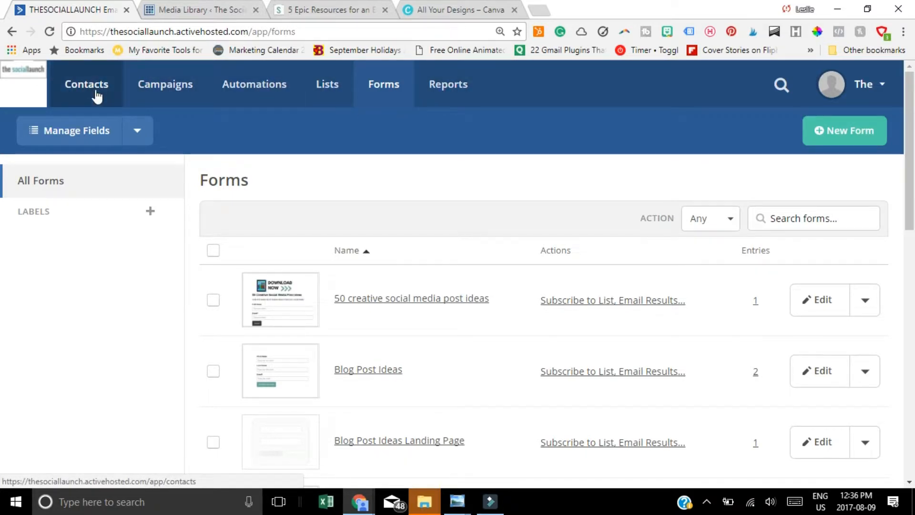
click(254, 84)
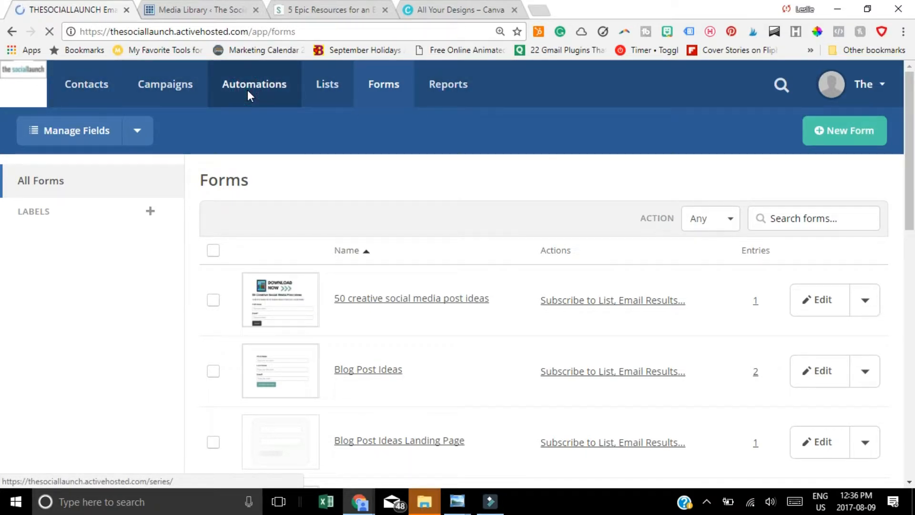
click(254, 84)
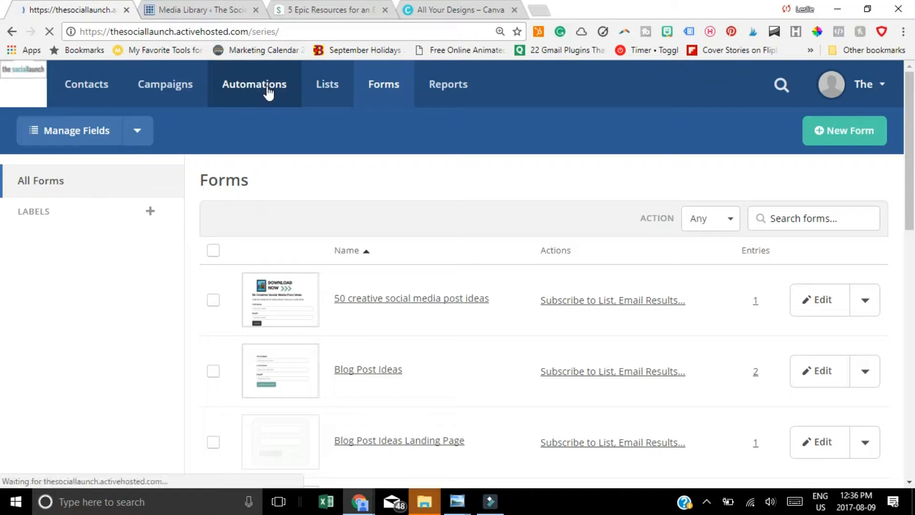
click(254, 83)
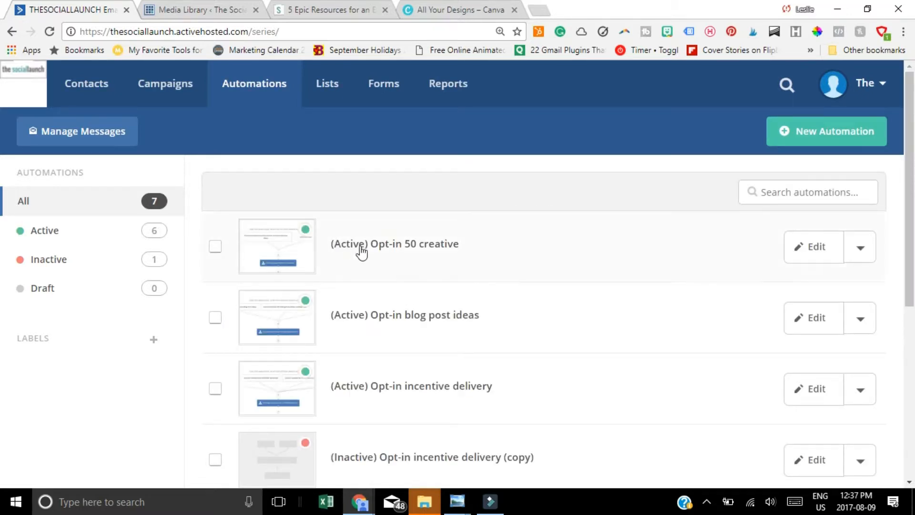
click(395, 243)
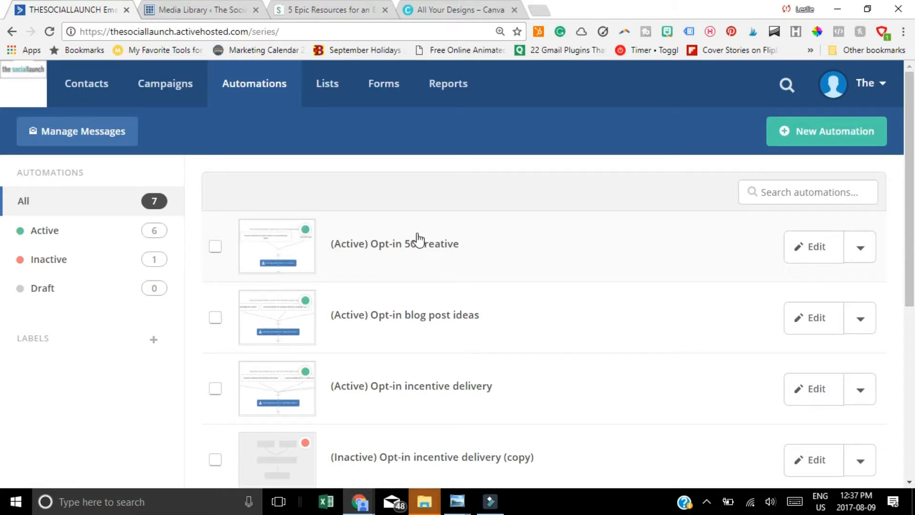
click(394, 244)
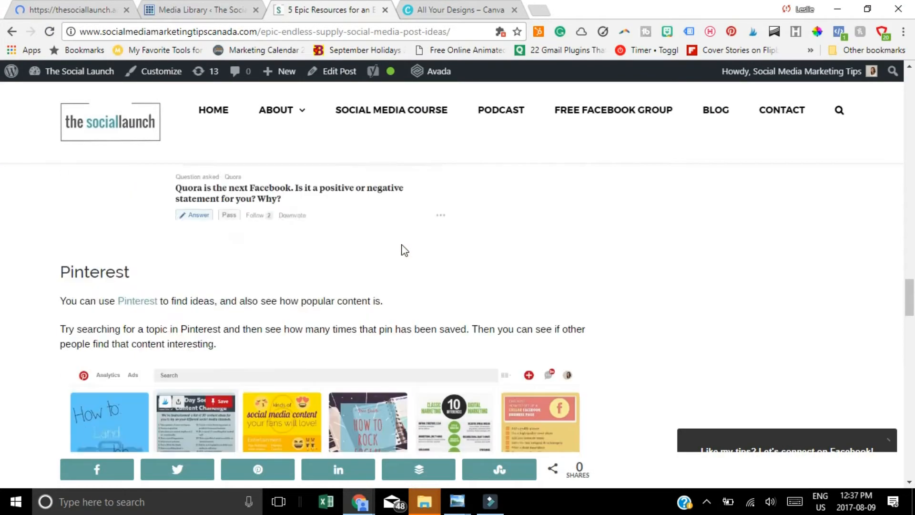
Step: Scroll the live blog post down to the 50 Creative Social Media Post Ideas download form
scroll(down, 3)
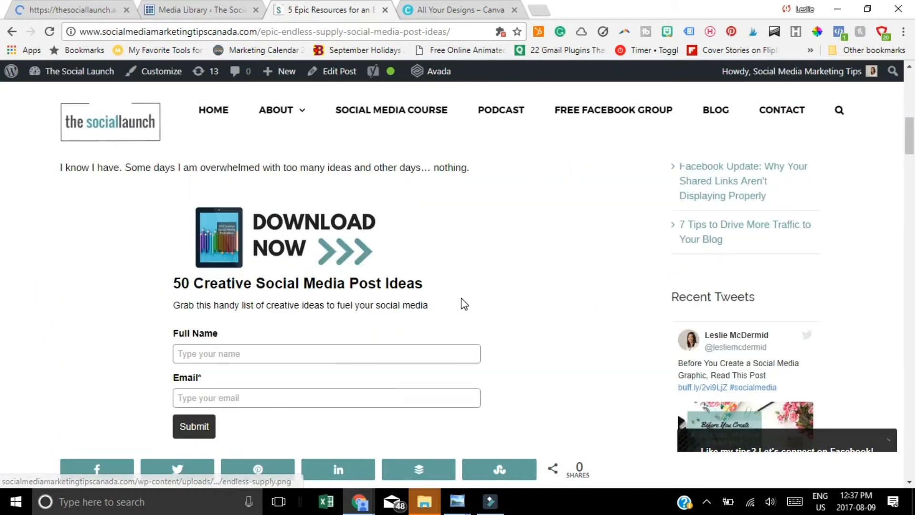
scroll(down, 3)
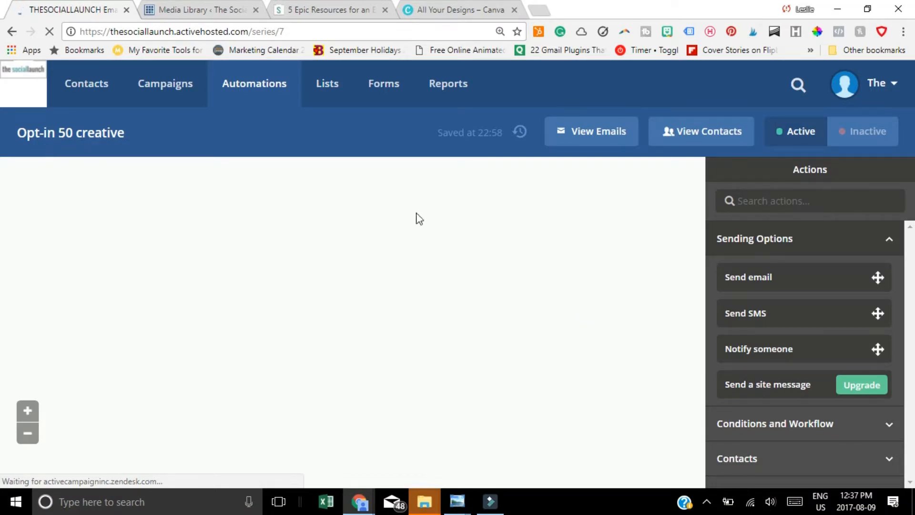
mouse_move(153, 239)
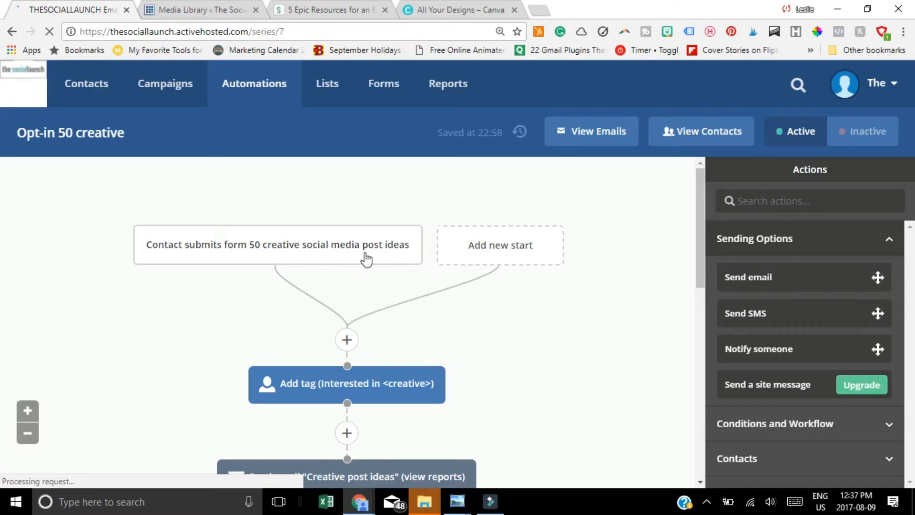
Step: Scroll the Opt-in 50 creative workflow past its form trigger, tag, emails, waits and Welcome step
scroll(down, 3)
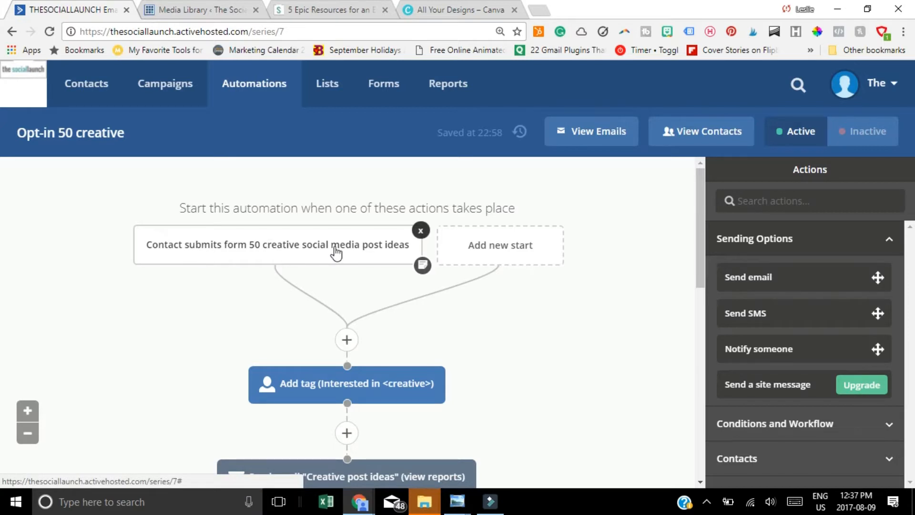
scroll(down, 3)
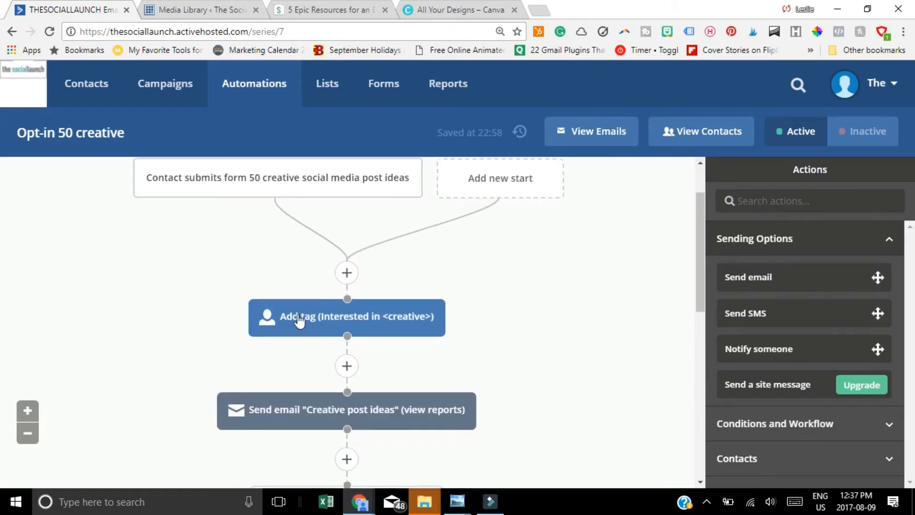
scroll(down, 3)
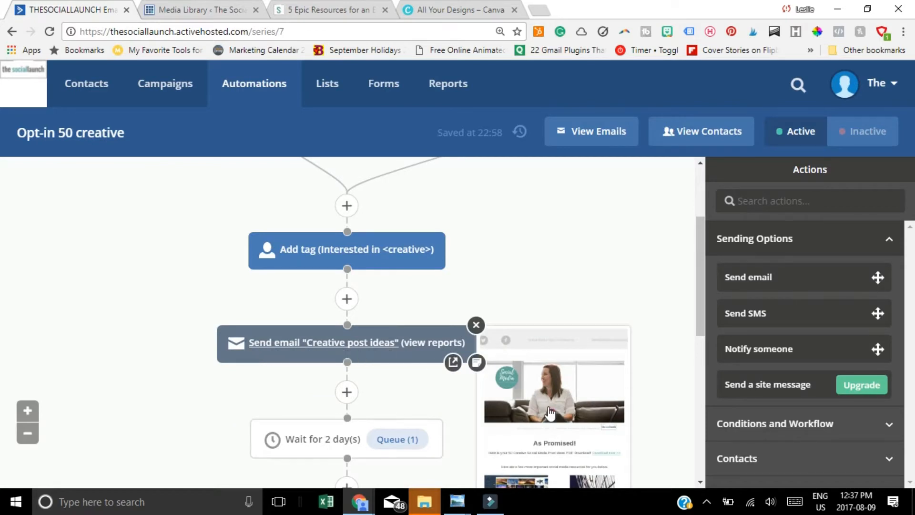
scroll(down, 3)
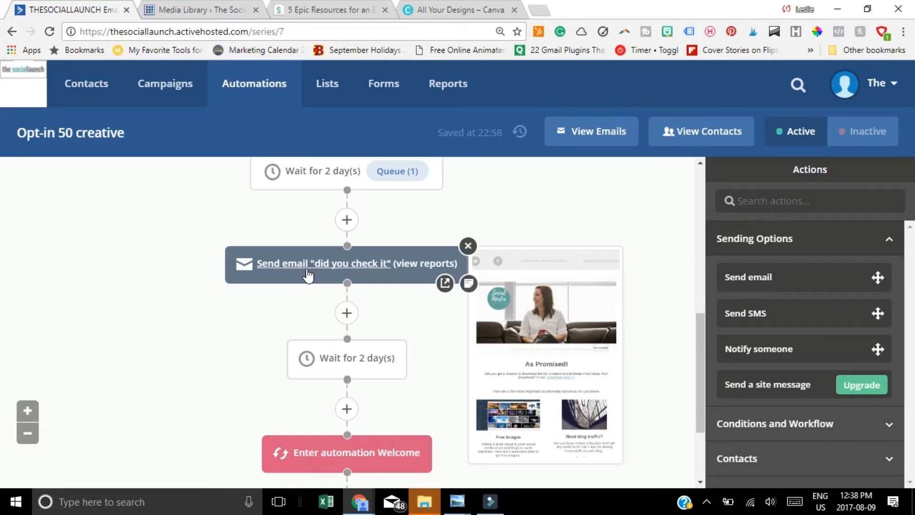
mouse_move(426, 263)
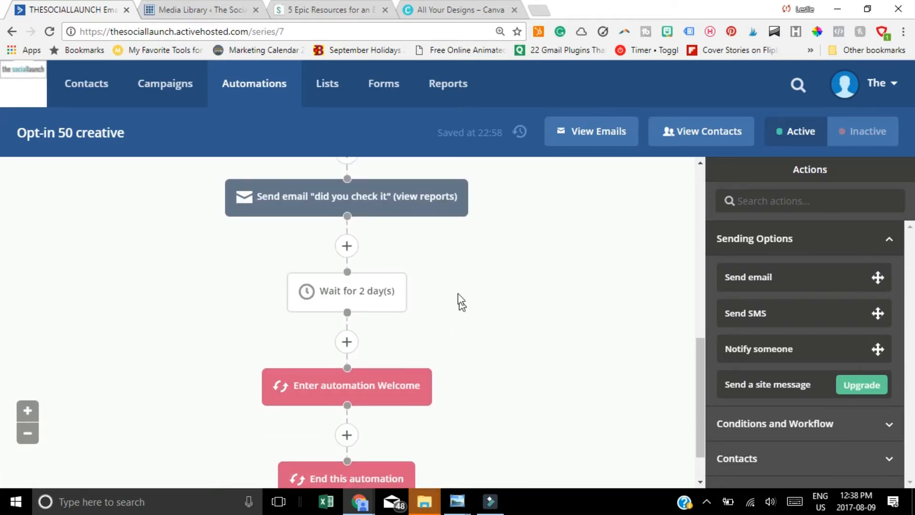
Step: Scroll down the 'Opt-in 50 creative' workflow past the Welcome automation step to End this automation
scroll(down, 3)
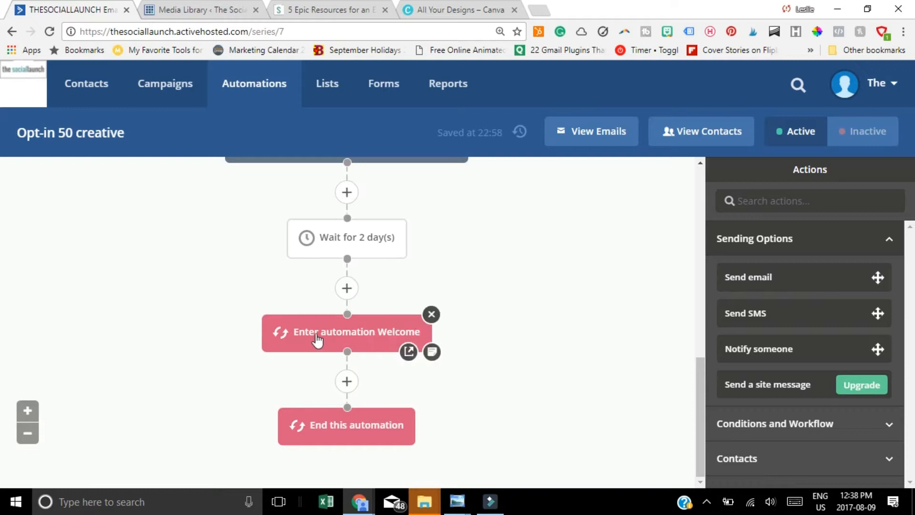
mouse_move(364, 340)
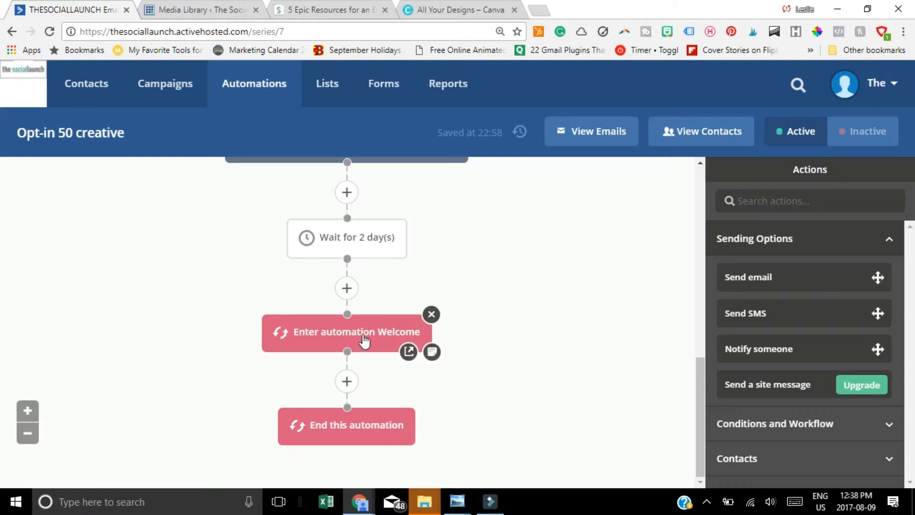
mouse_move(358, 340)
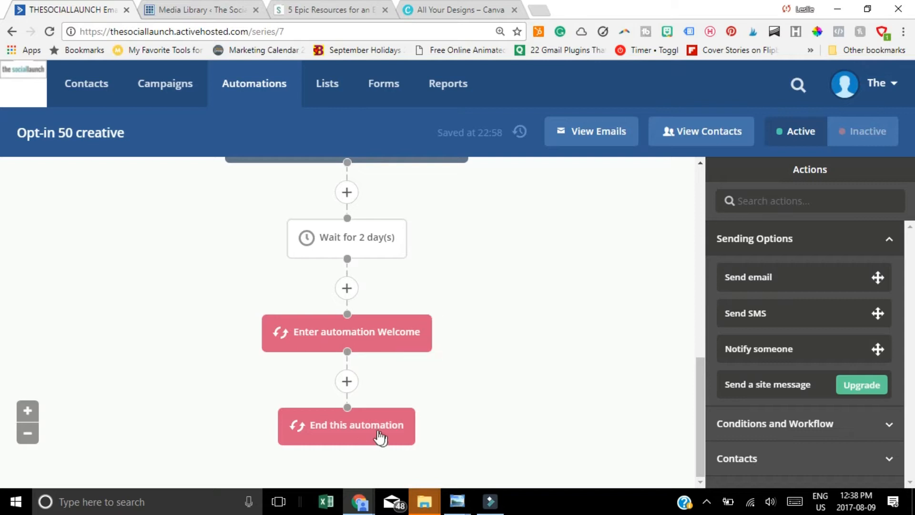
scroll(down, 3)
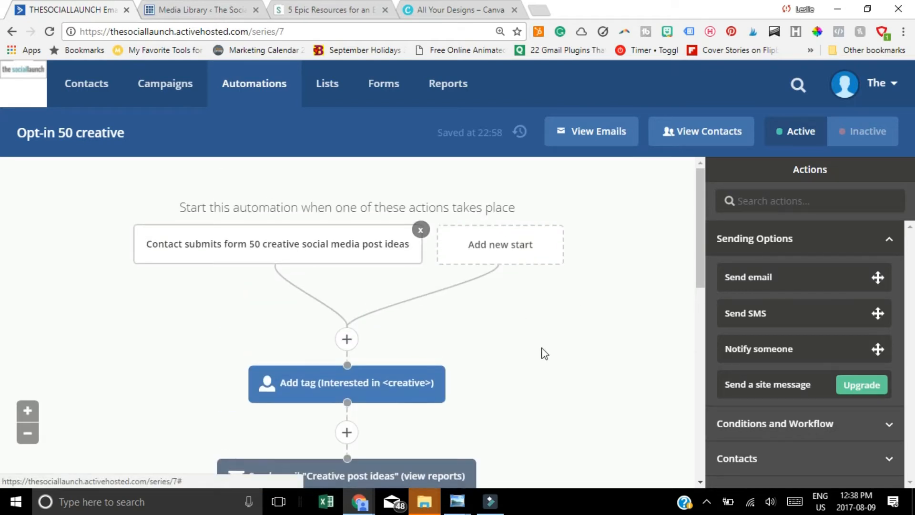
scroll(down, 3)
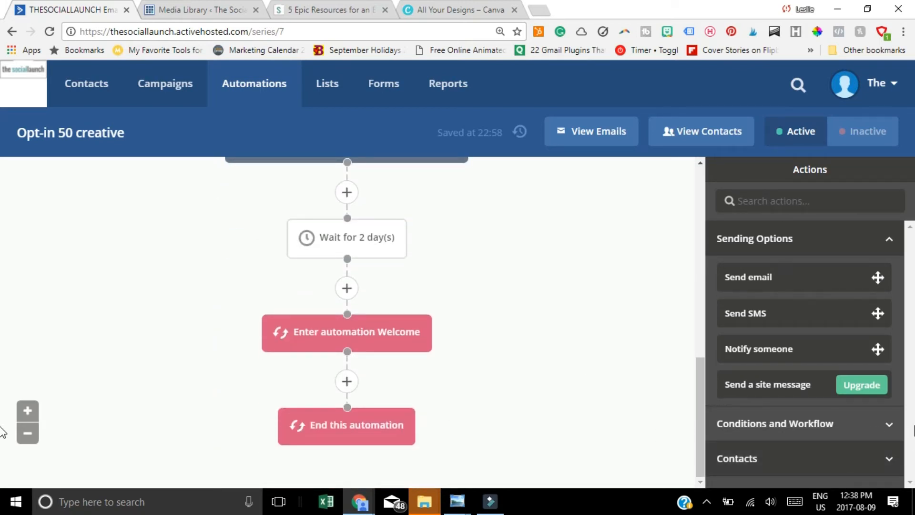
mouse_move(86, 83)
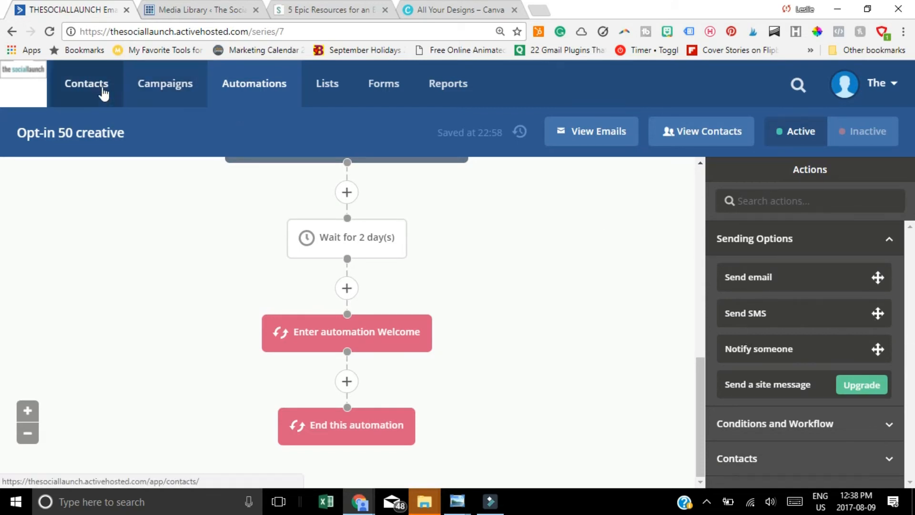
mouse_move(383, 84)
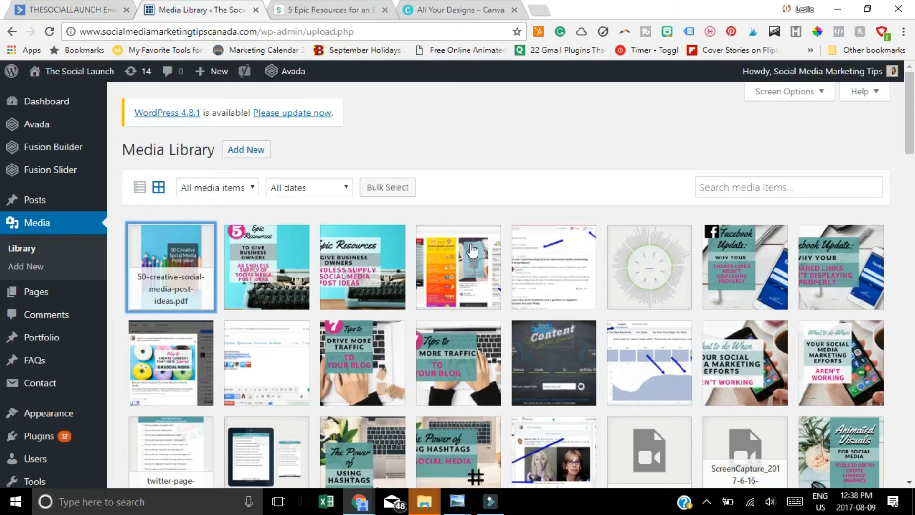
Step: Return to the '5 Epic Resources…' post tab showing its title, intro and Download Now form
click(329, 10)
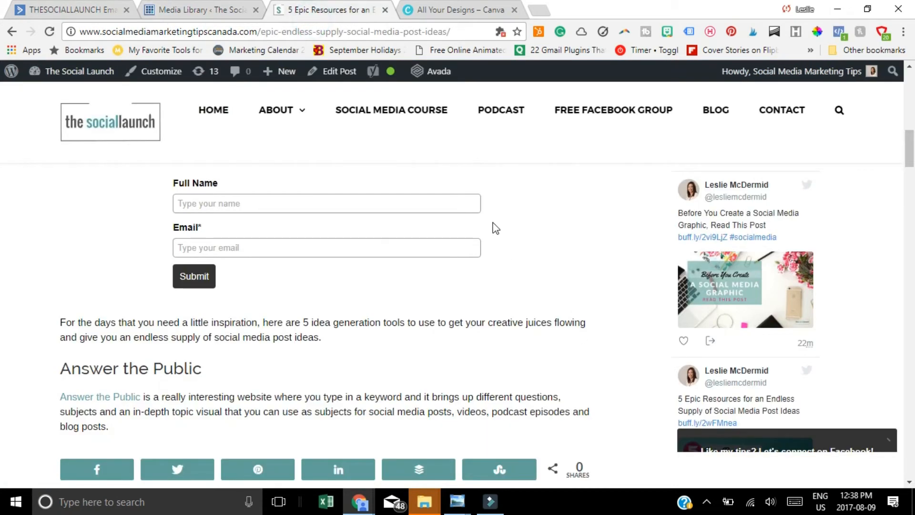
scroll(down, 3)
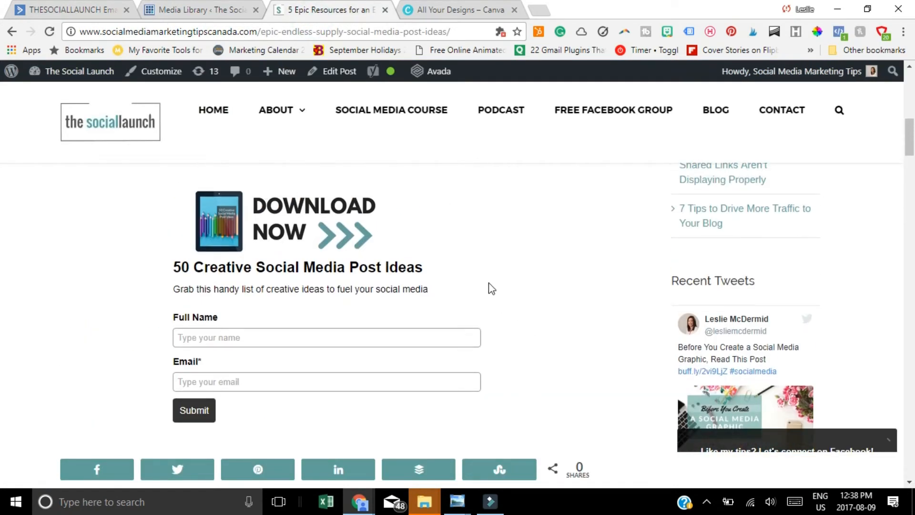
mouse_move(571, 372)
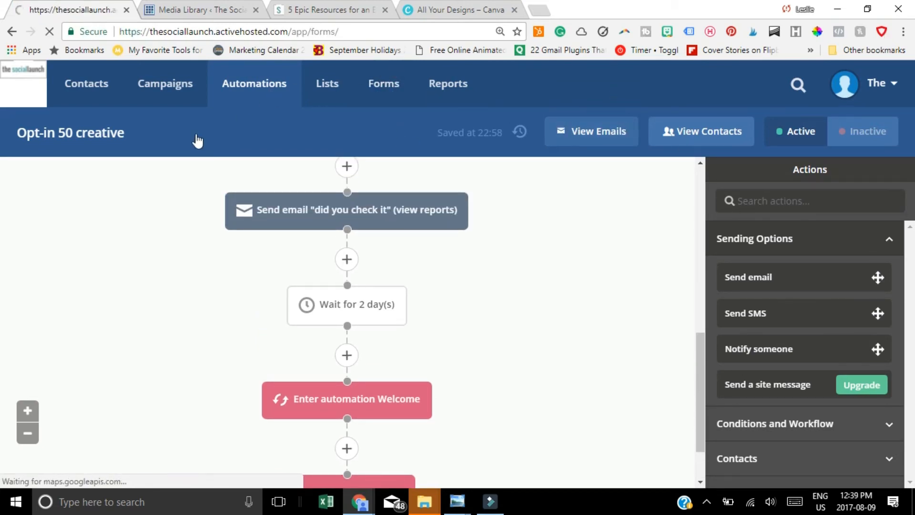
mouse_move(208, 94)
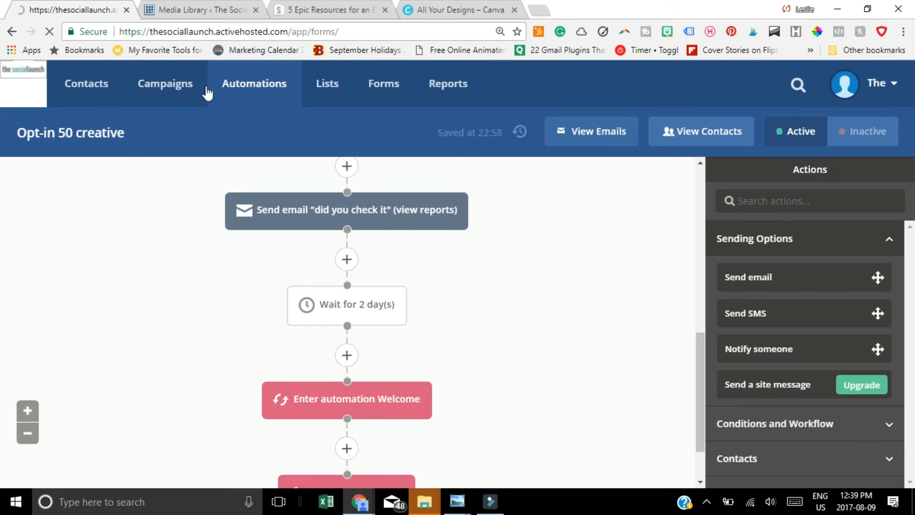
click(330, 10)
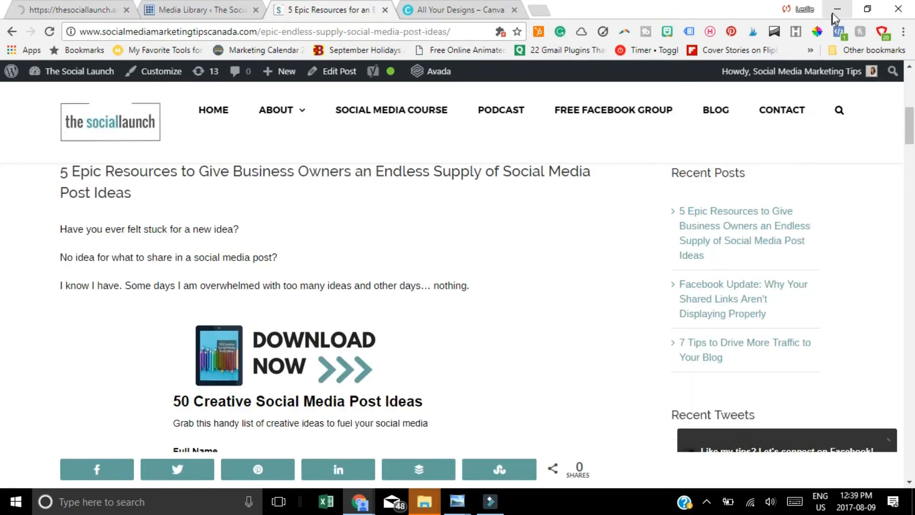
scroll(down, 3)
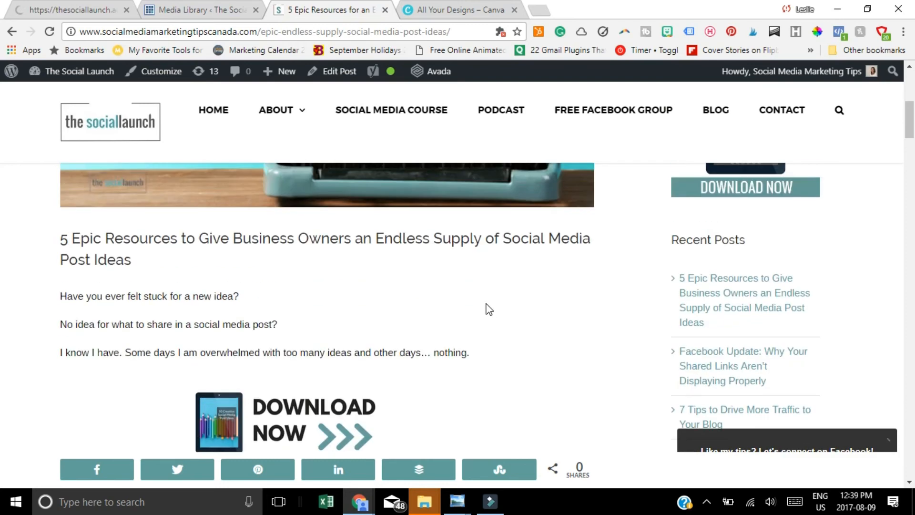